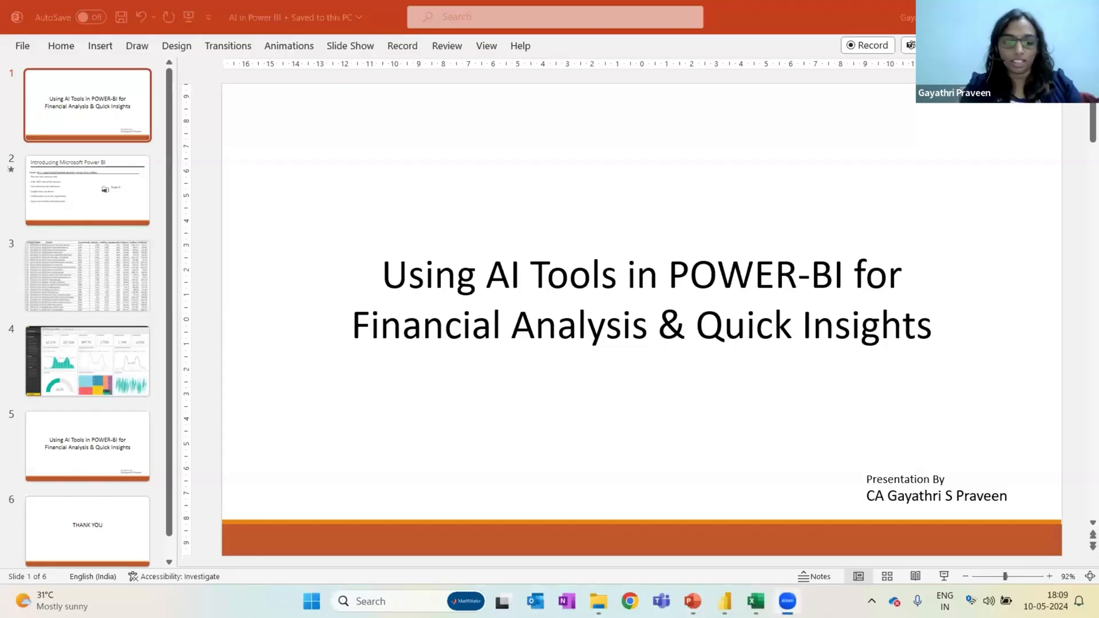
pyautogui.moveTo(880, 276)
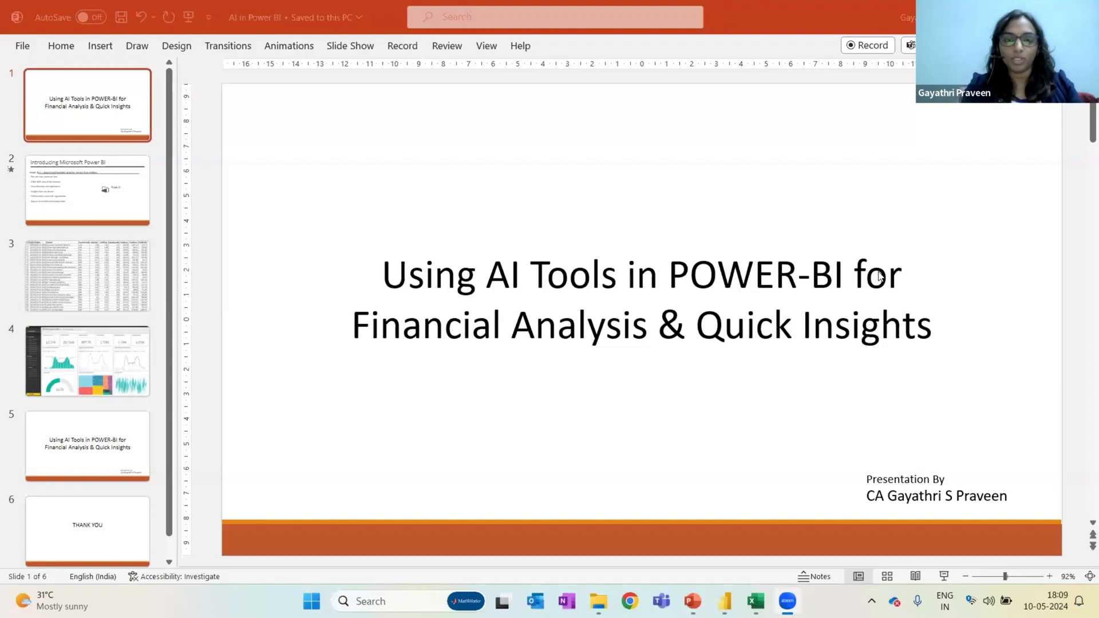
pyautogui.moveTo(777, 184)
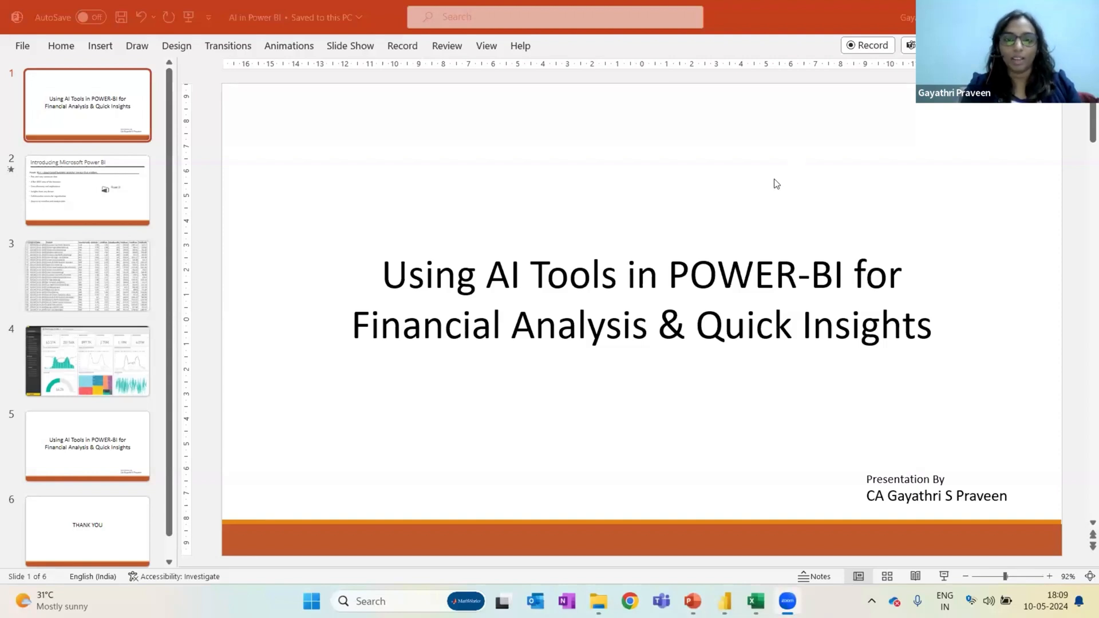
pyautogui.moveTo(723, 352)
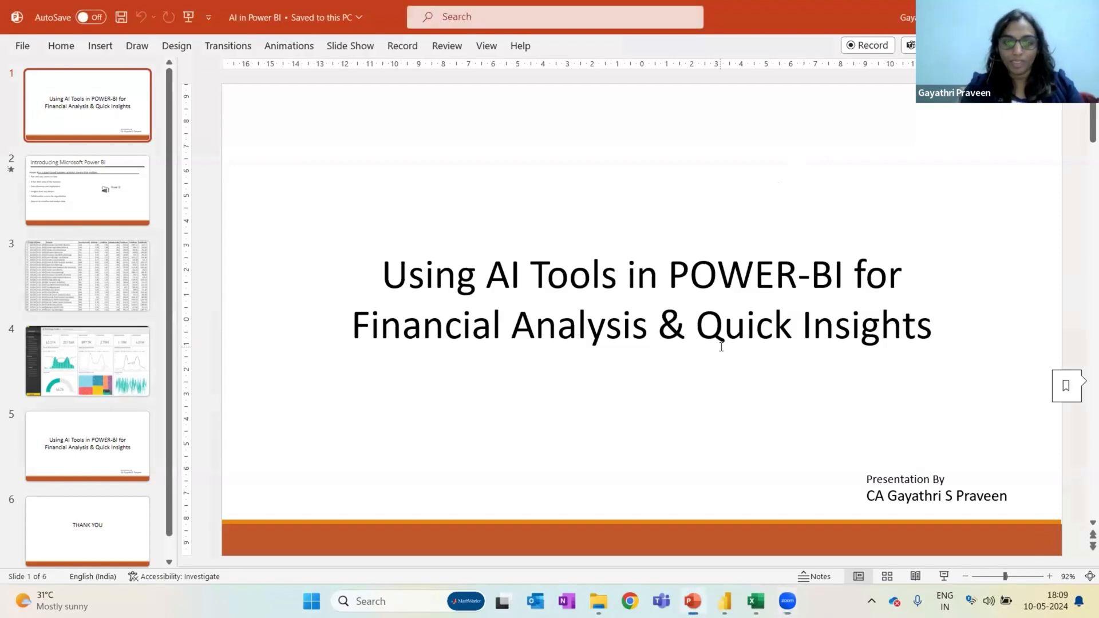
pyautogui.moveTo(643, 430)
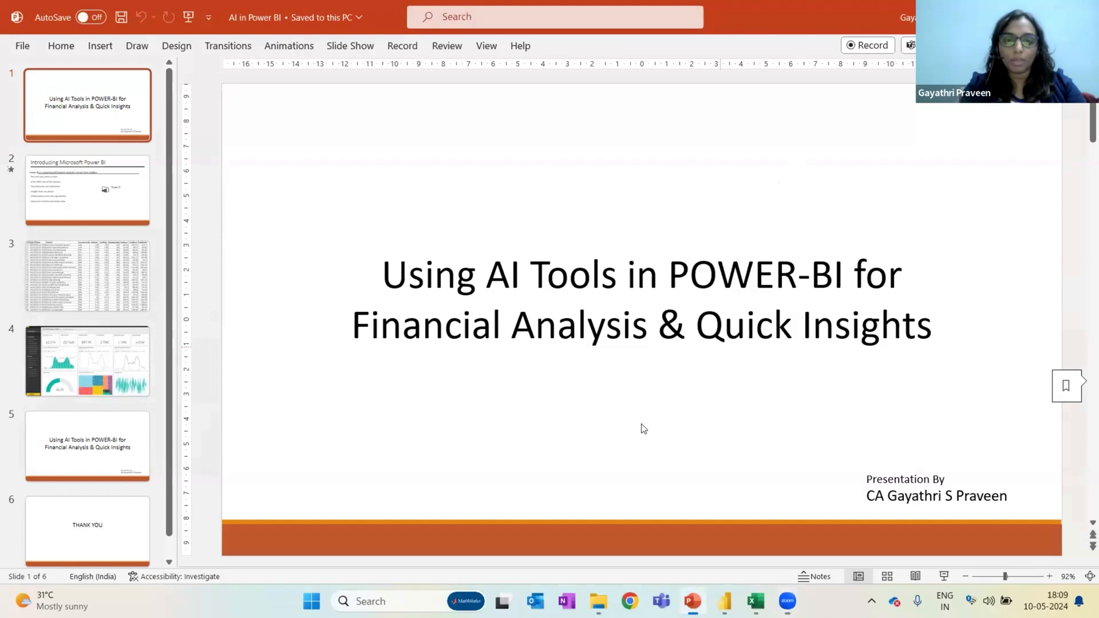
# - Show slide 5, the duplicate of the presentation's title slide
pyautogui.click(754, 601)
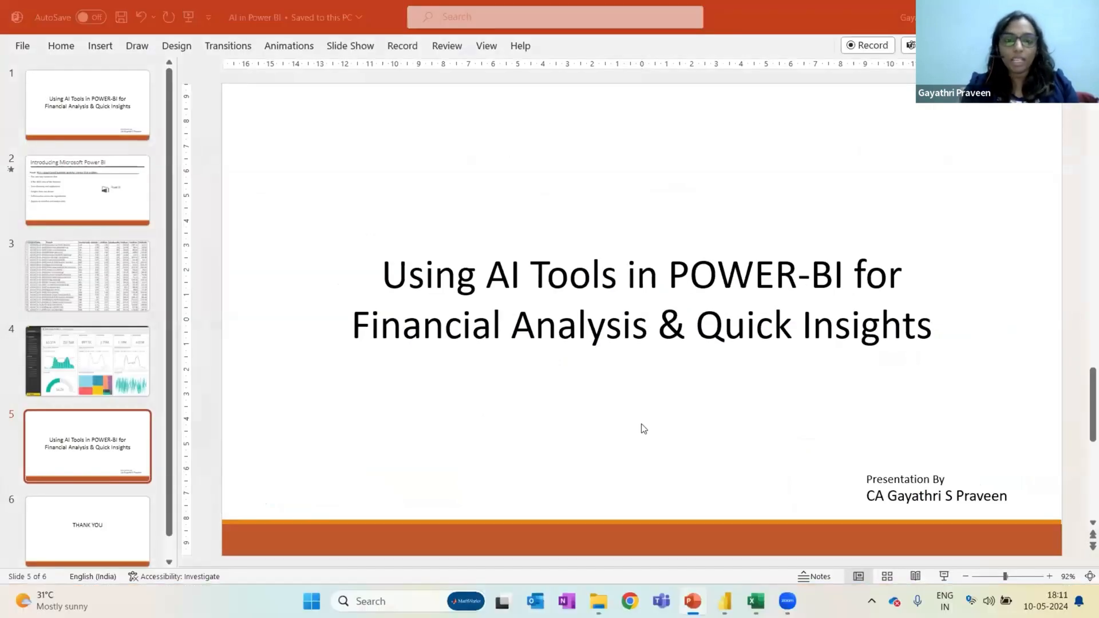
# - Review the Sales Data order table in Excel, then switch to the Sales Data Analysis report
pyautogui.press('alt+tab')
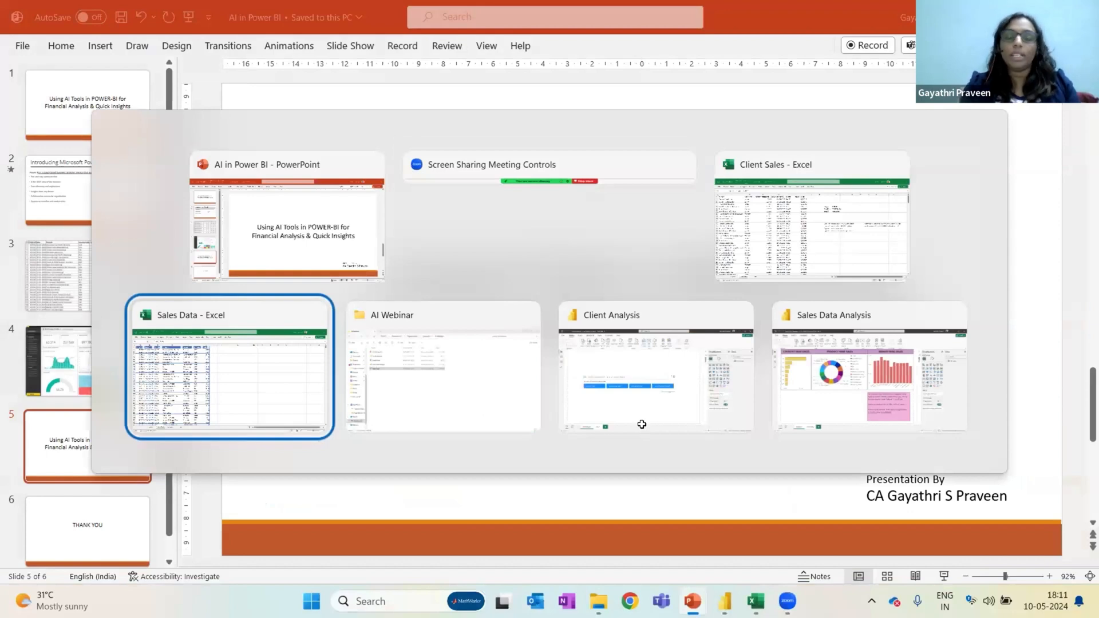
pyautogui.click(230, 364)
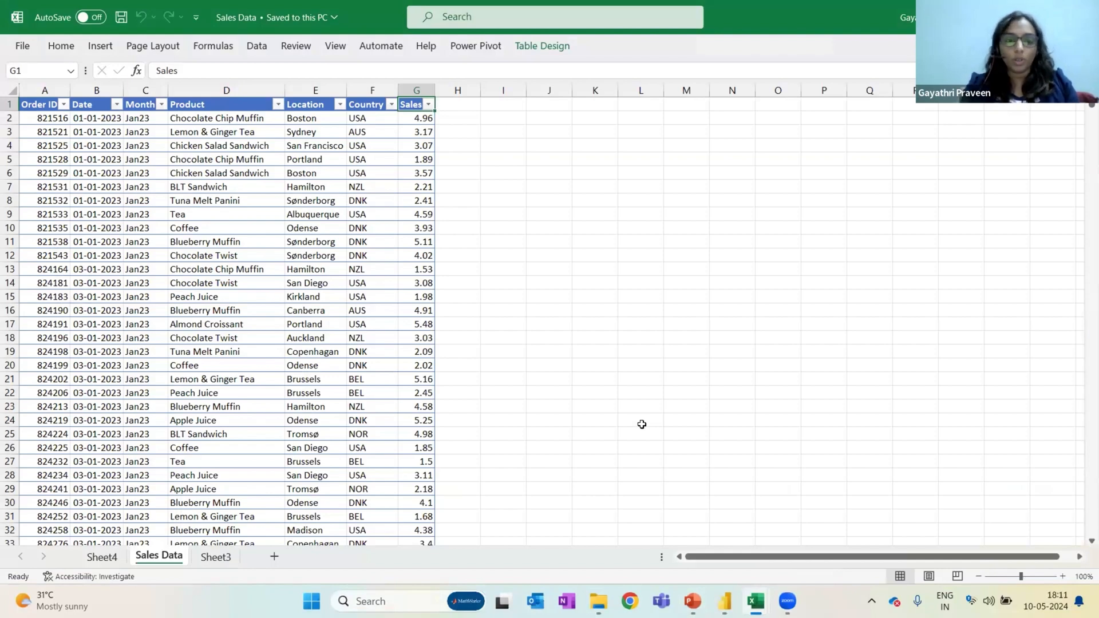
pyautogui.press('alt+tab')
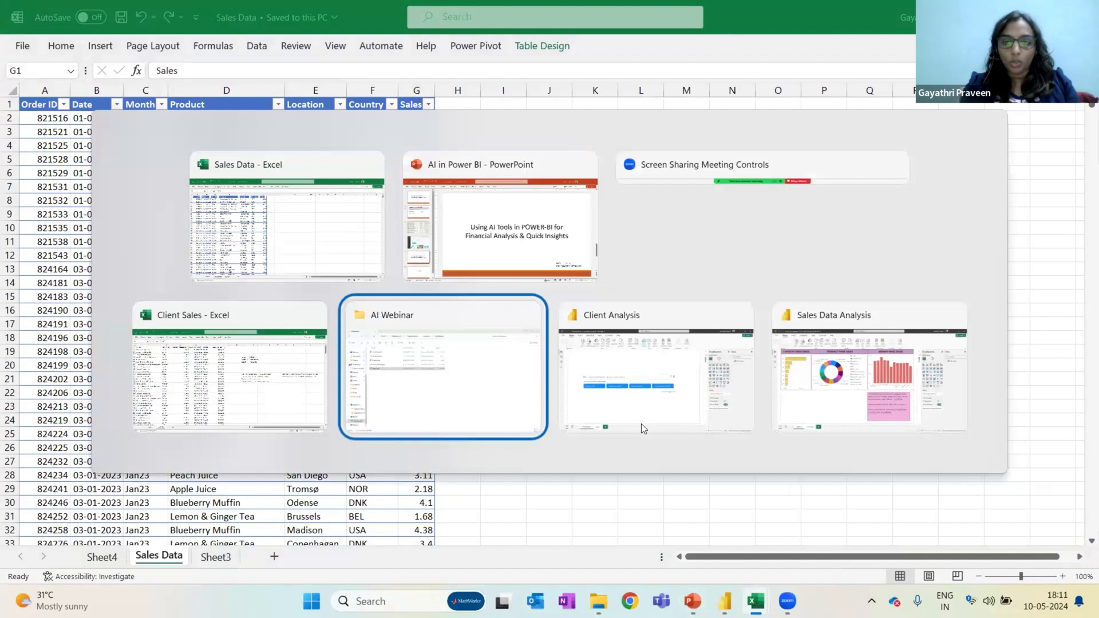
pyautogui.click(870, 367)
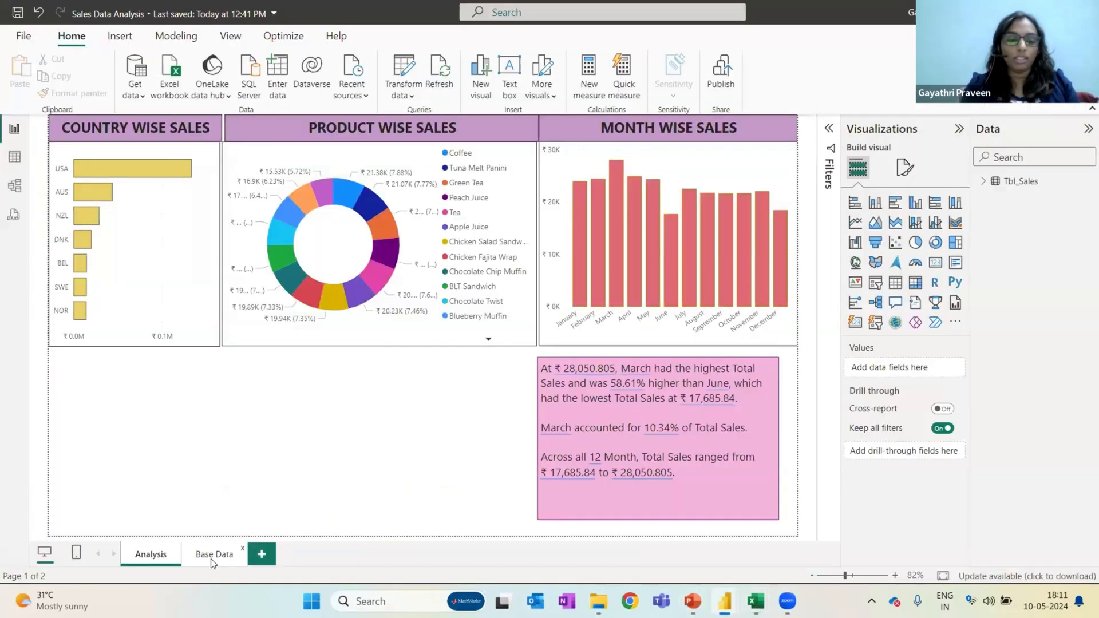
pyautogui.click(214, 554)
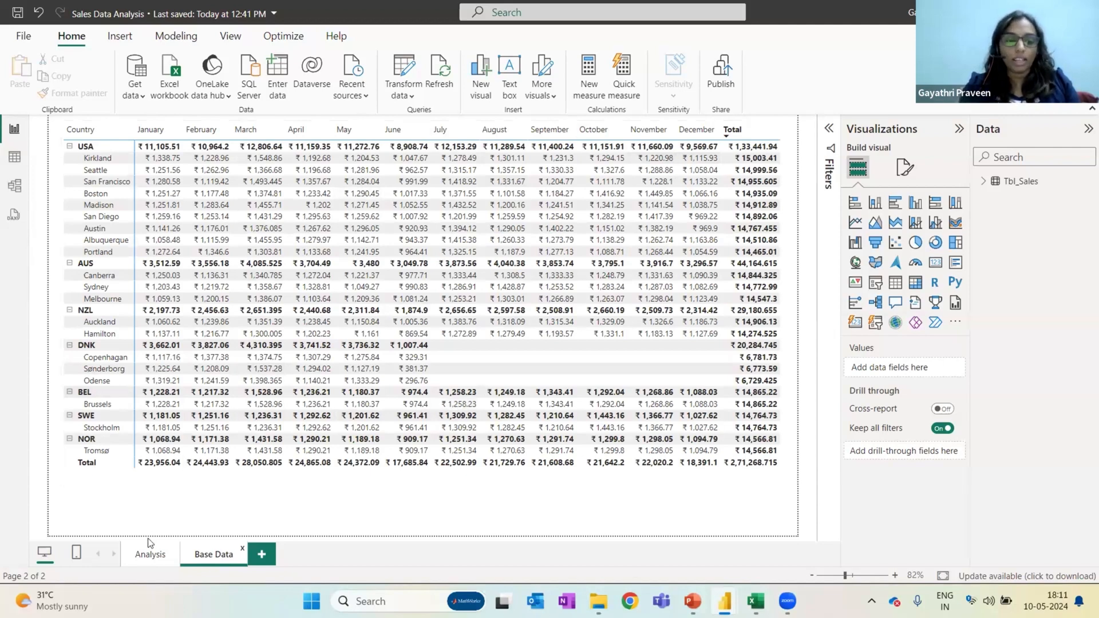
pyautogui.click(149, 554)
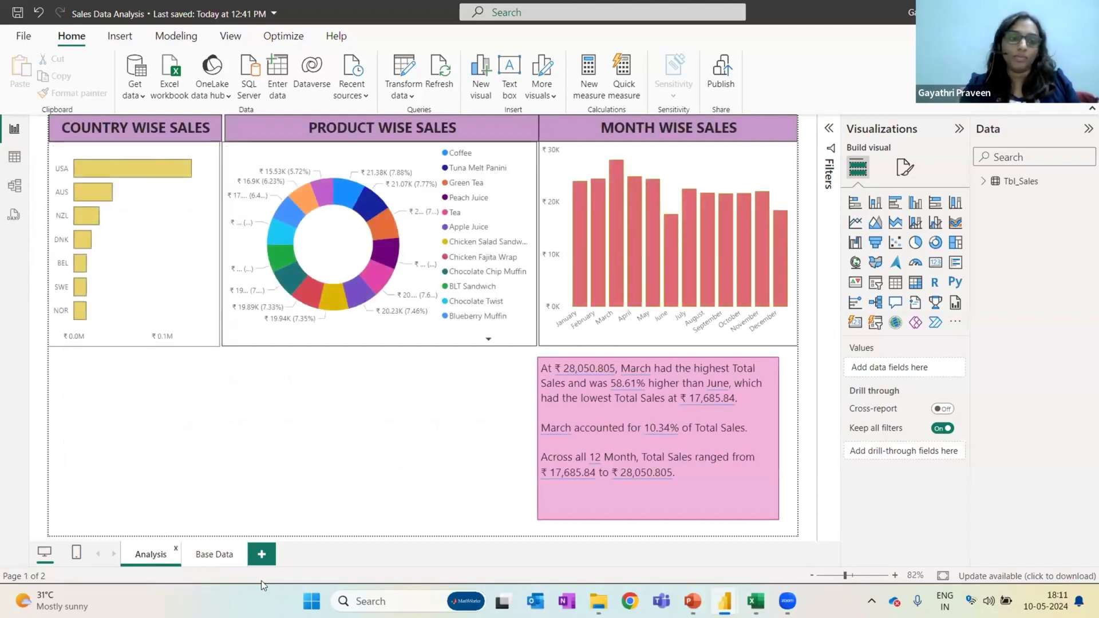
pyautogui.moveTo(281, 576)
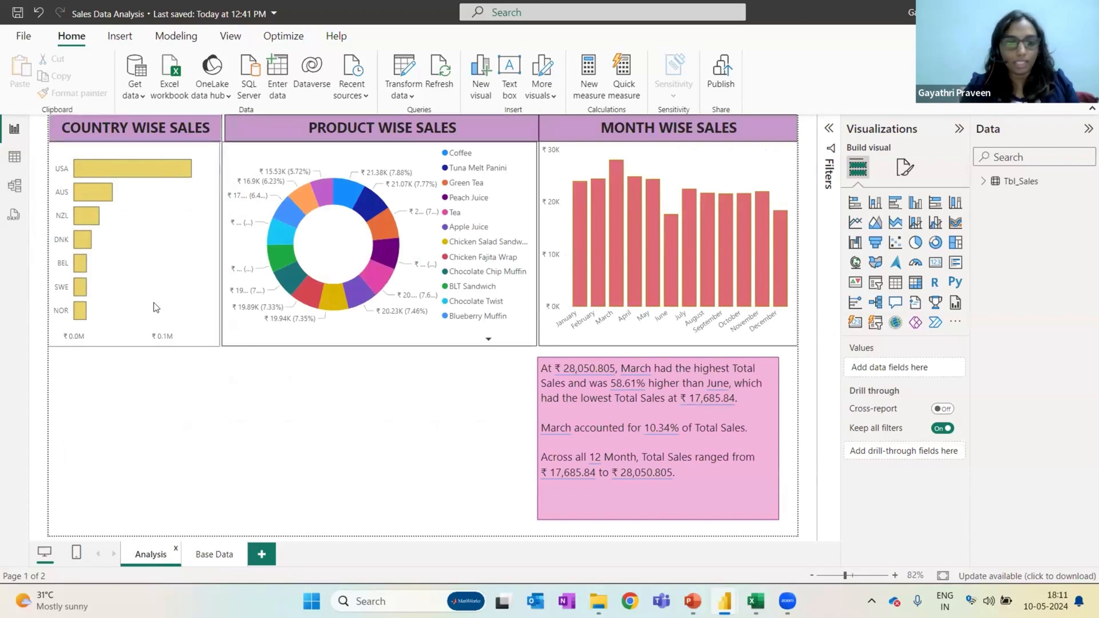
pyautogui.moveTo(119, 349)
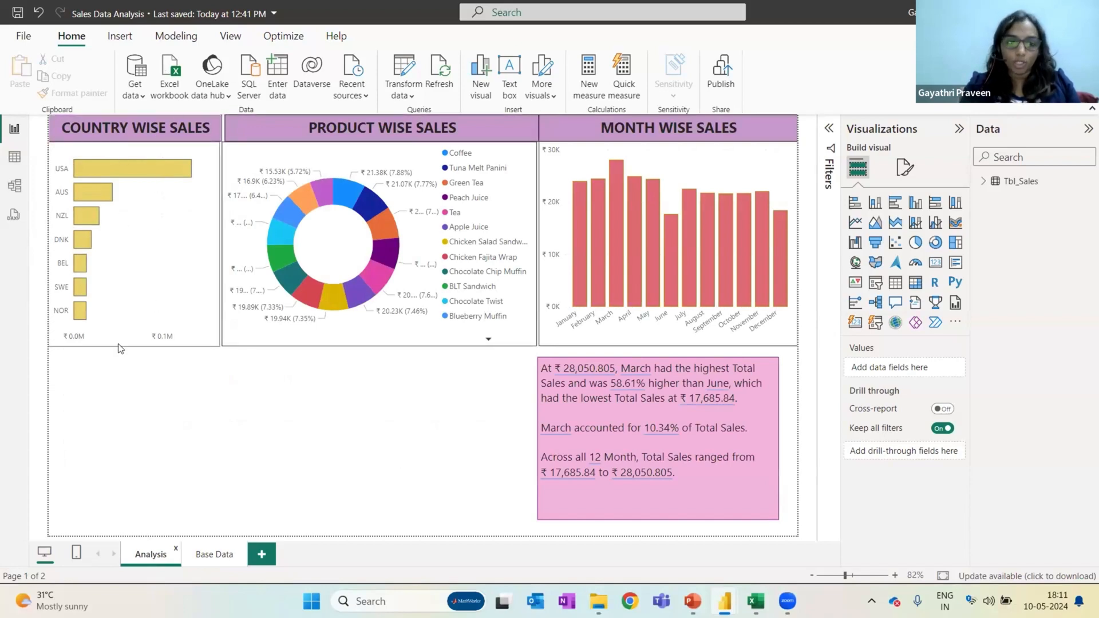
pyautogui.moveTo(419, 287)
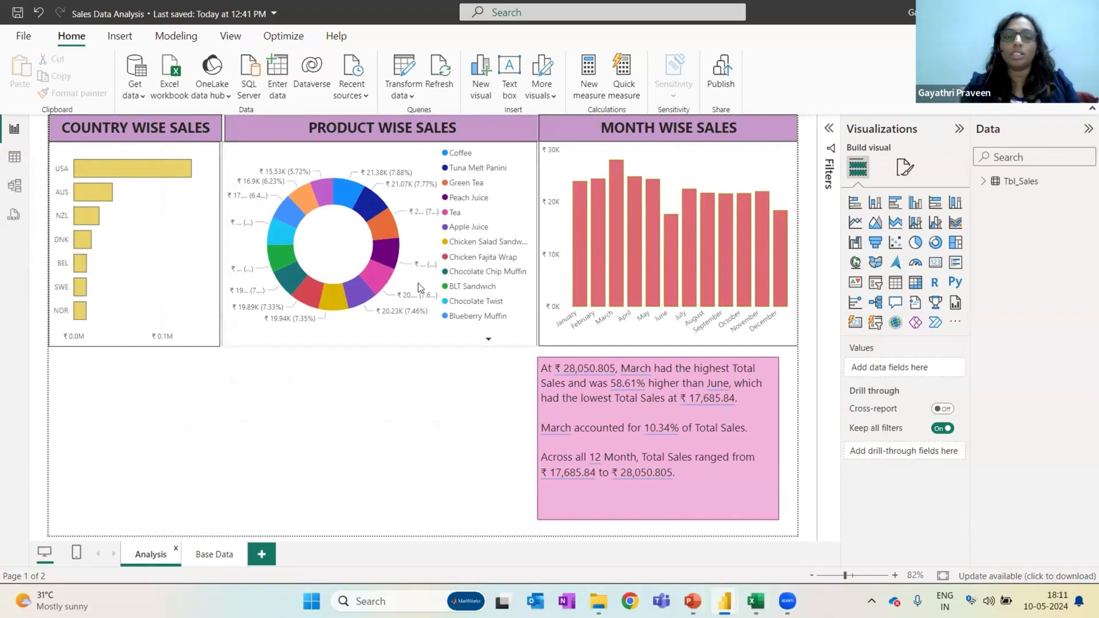
pyautogui.moveTo(748, 107)
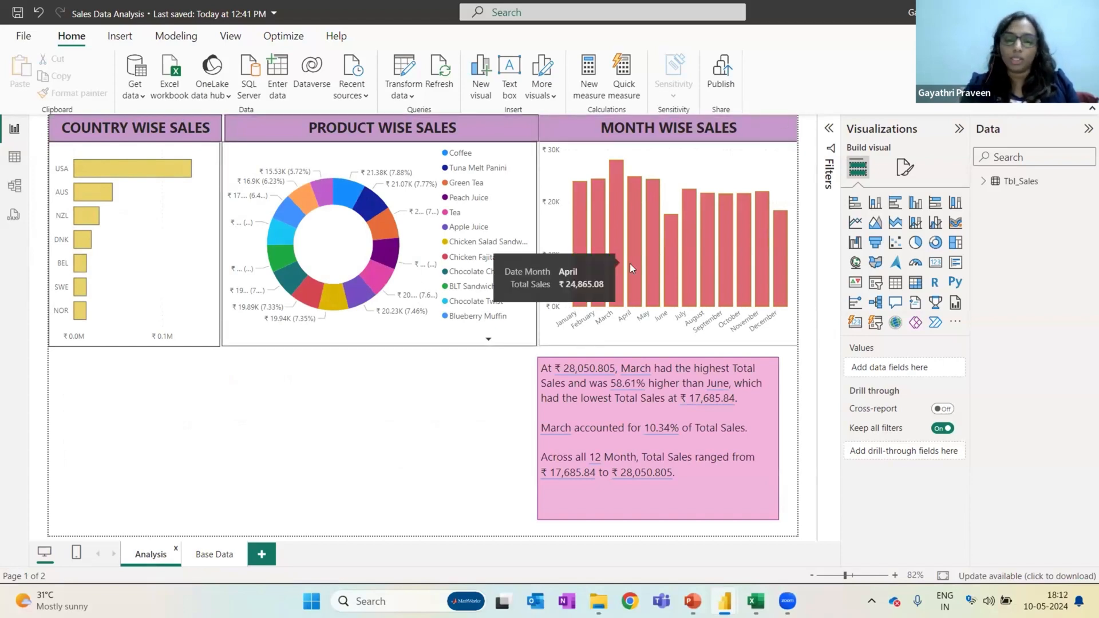
pyautogui.moveTo(242, 441)
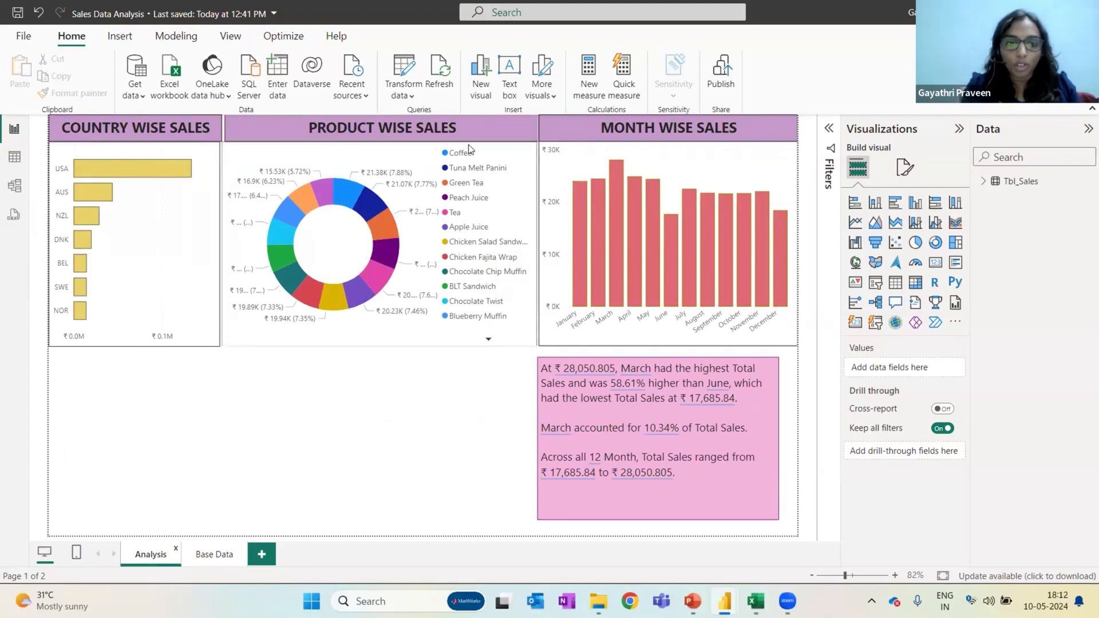
pyautogui.moveTo(274, 327)
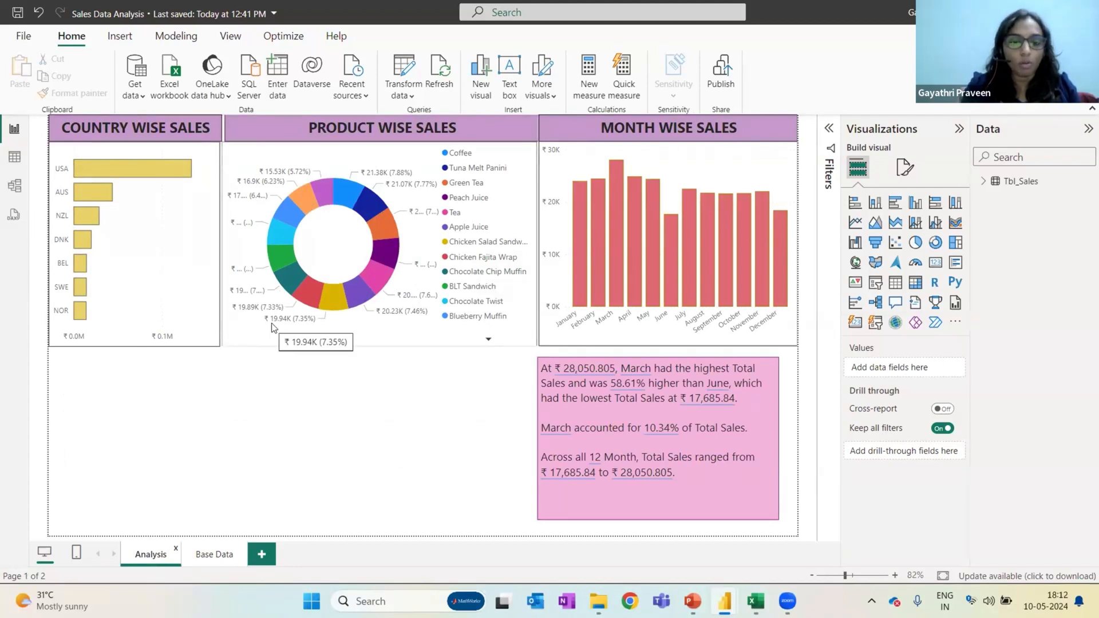
pyautogui.moveTo(428, 379)
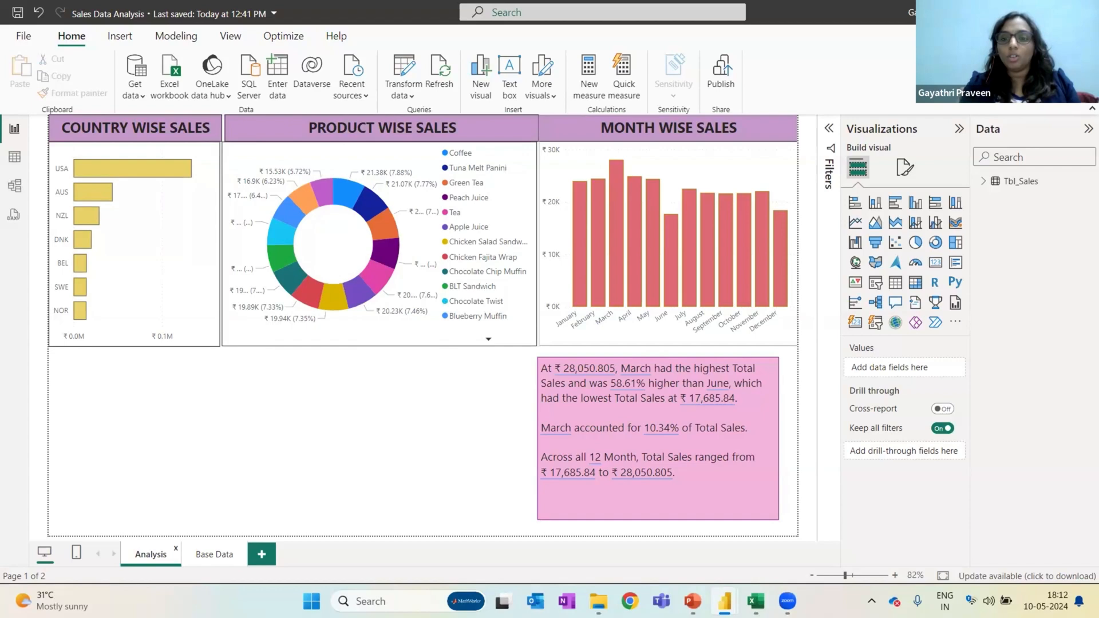
# - Collapse the Data pane to widen the Analysis page canvas
pyautogui.click(1091, 128)
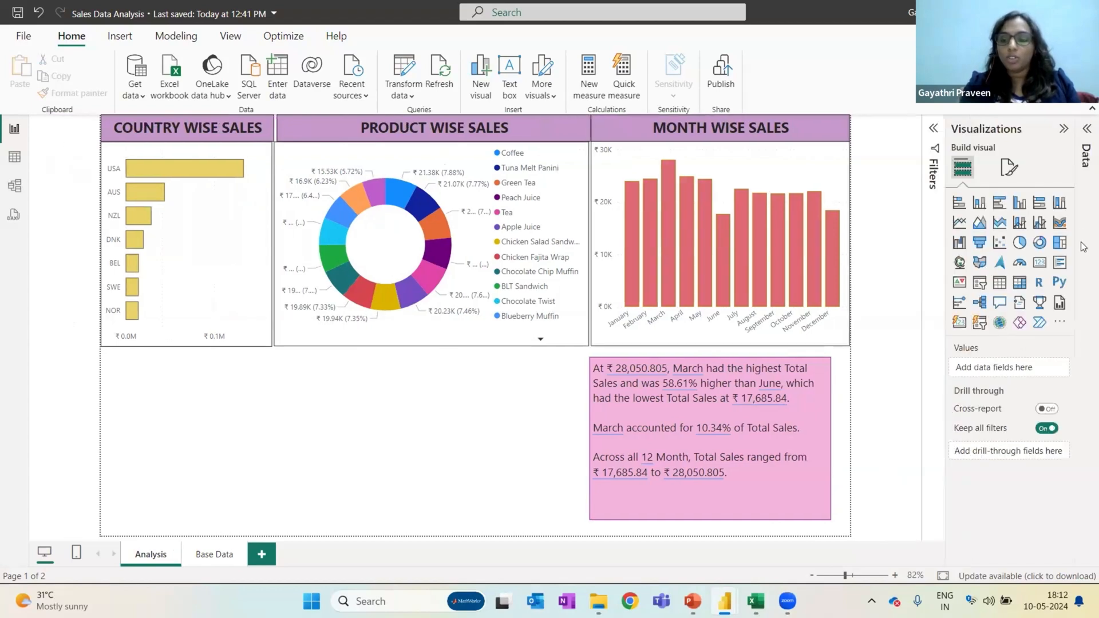
pyautogui.moveTo(449, 420)
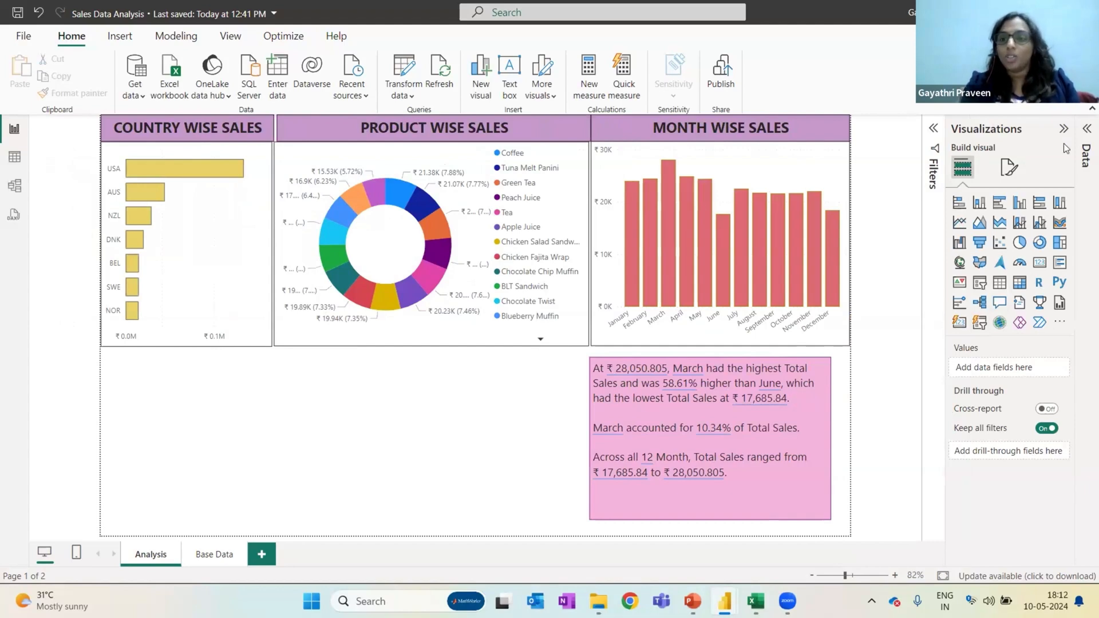
pyautogui.moveTo(1020, 302)
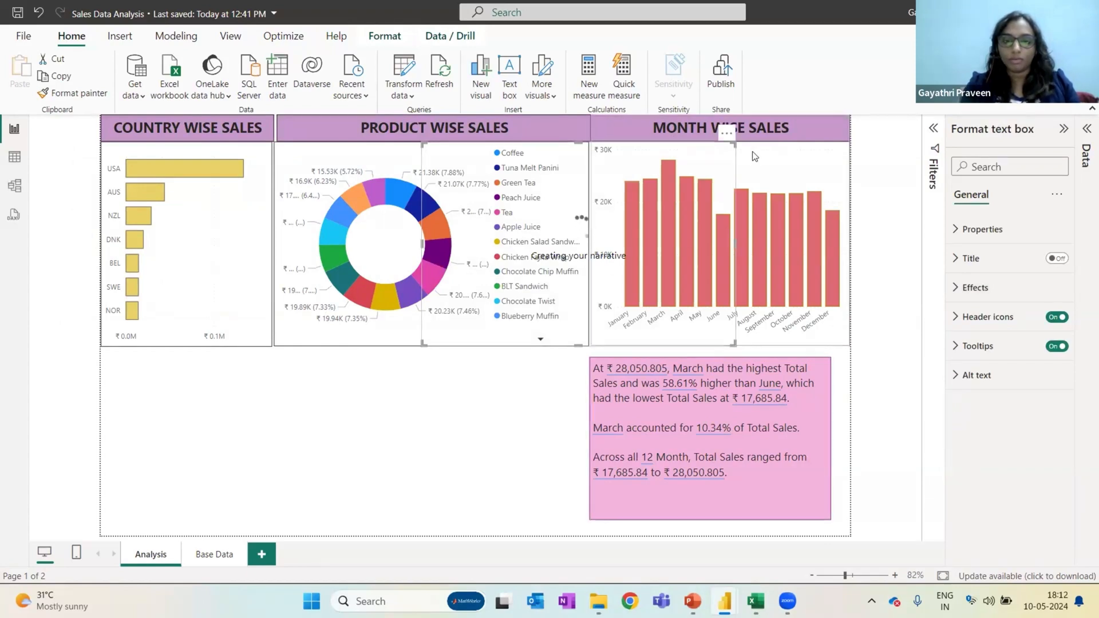
pyautogui.moveTo(588, 297)
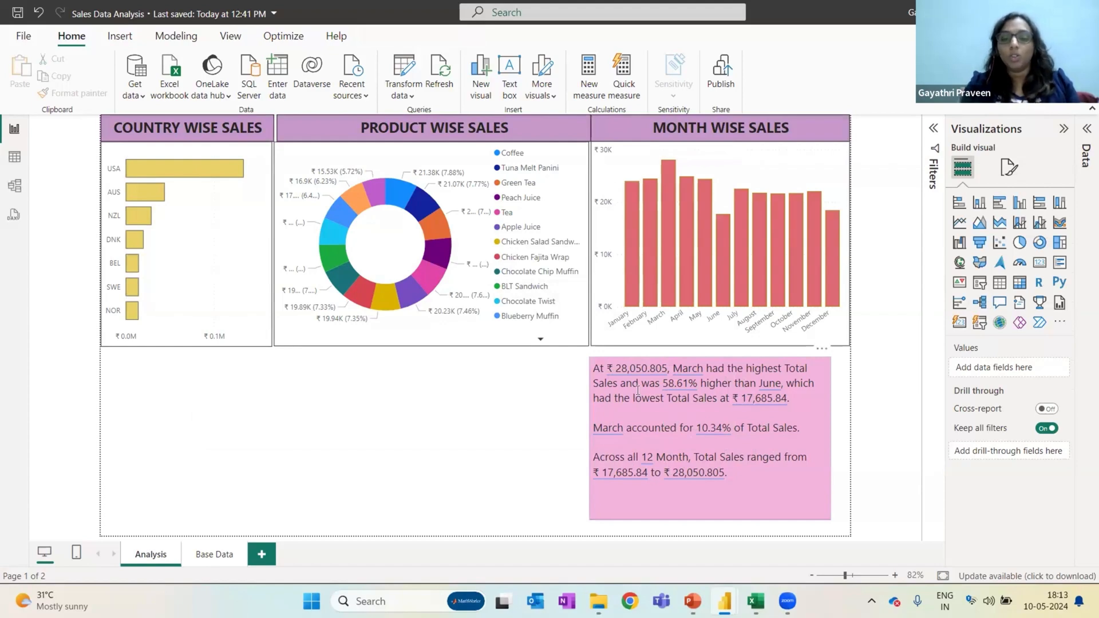
pyautogui.moveTo(702, 484)
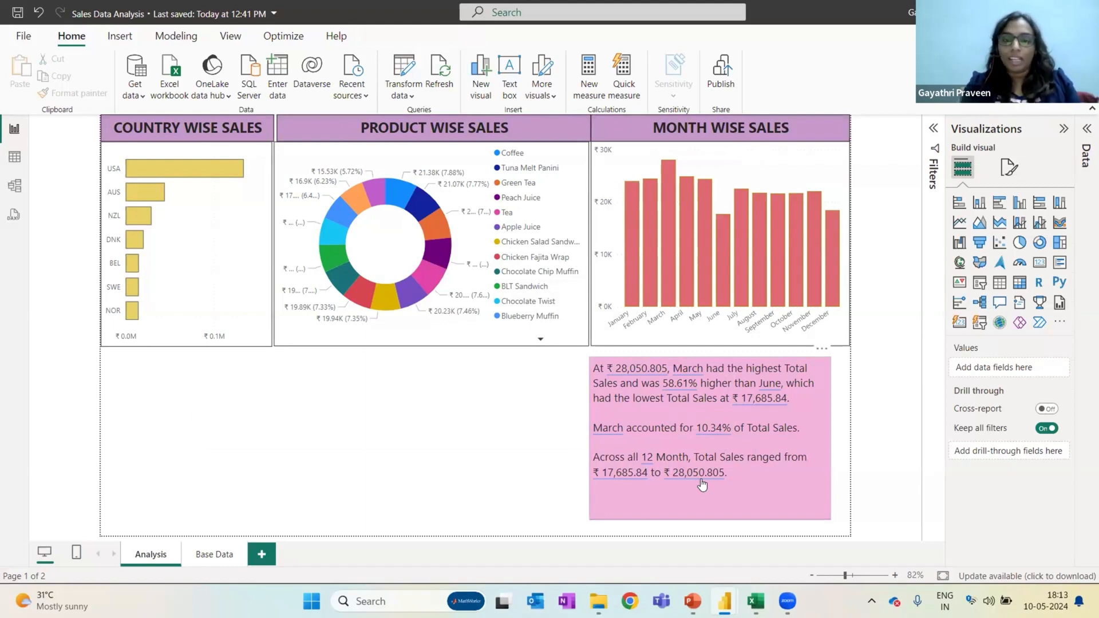
pyautogui.moveTo(689, 357)
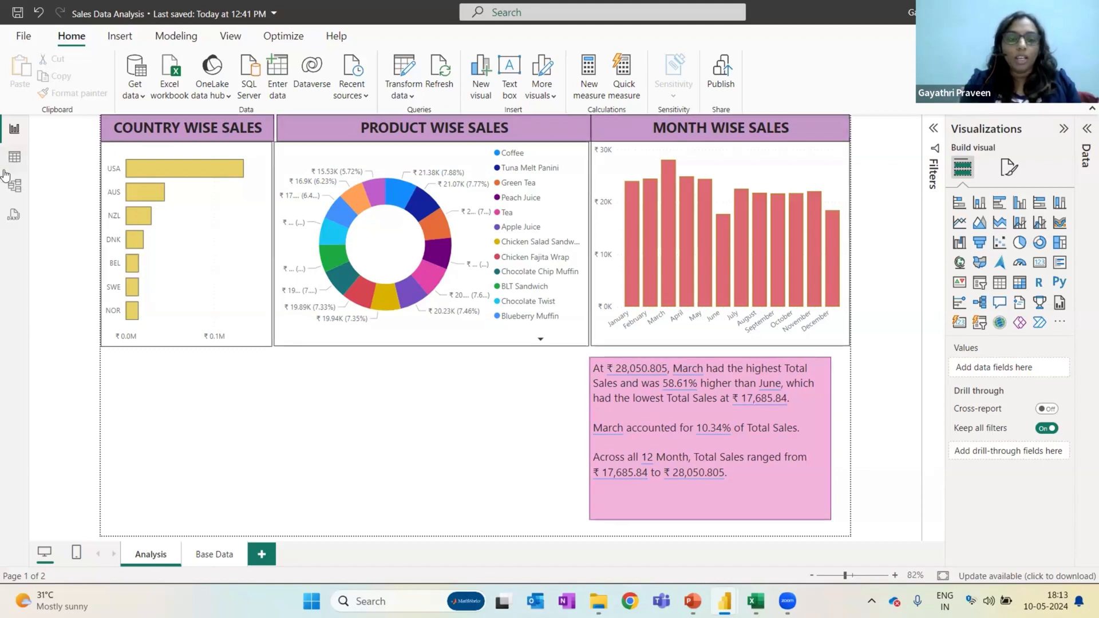
pyautogui.moveTo(161, 355)
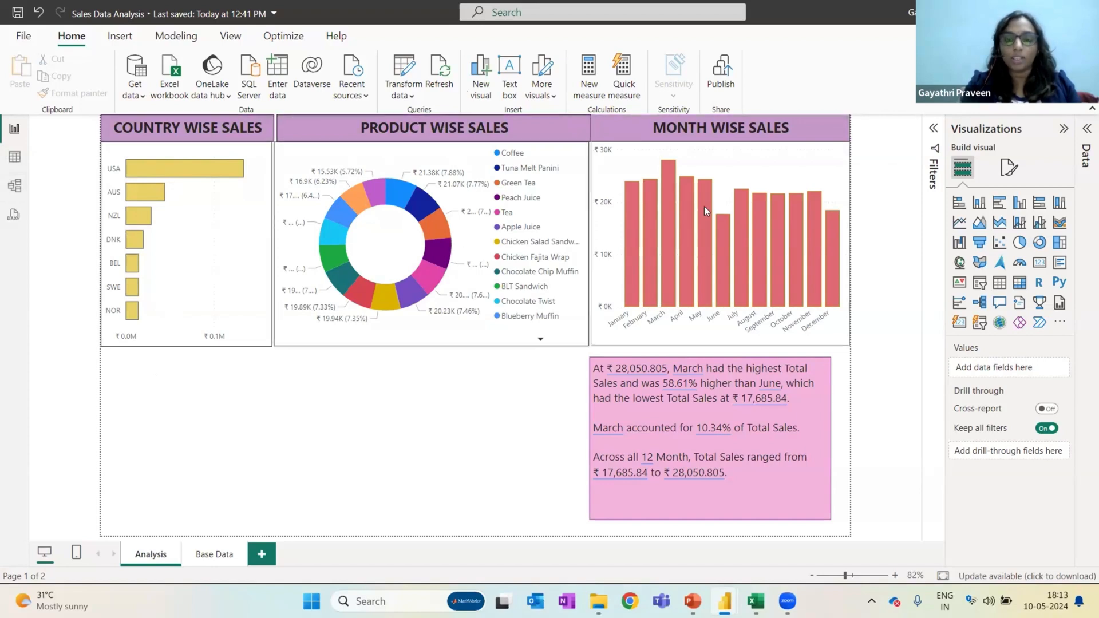
pyautogui.moveTo(698, 208)
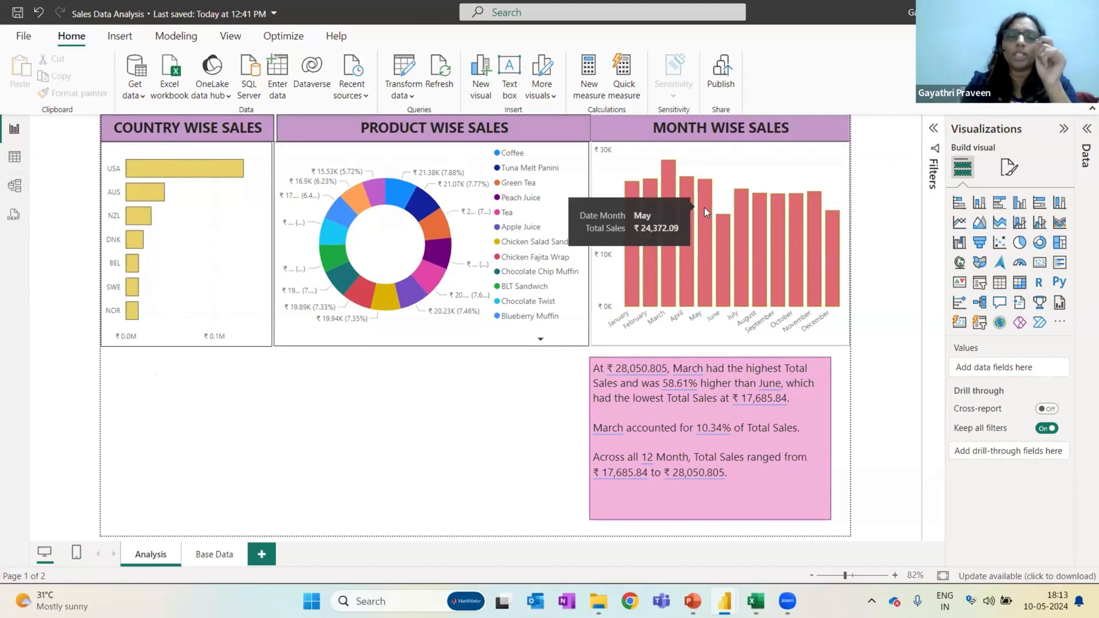
pyautogui.moveTo(174, 169)
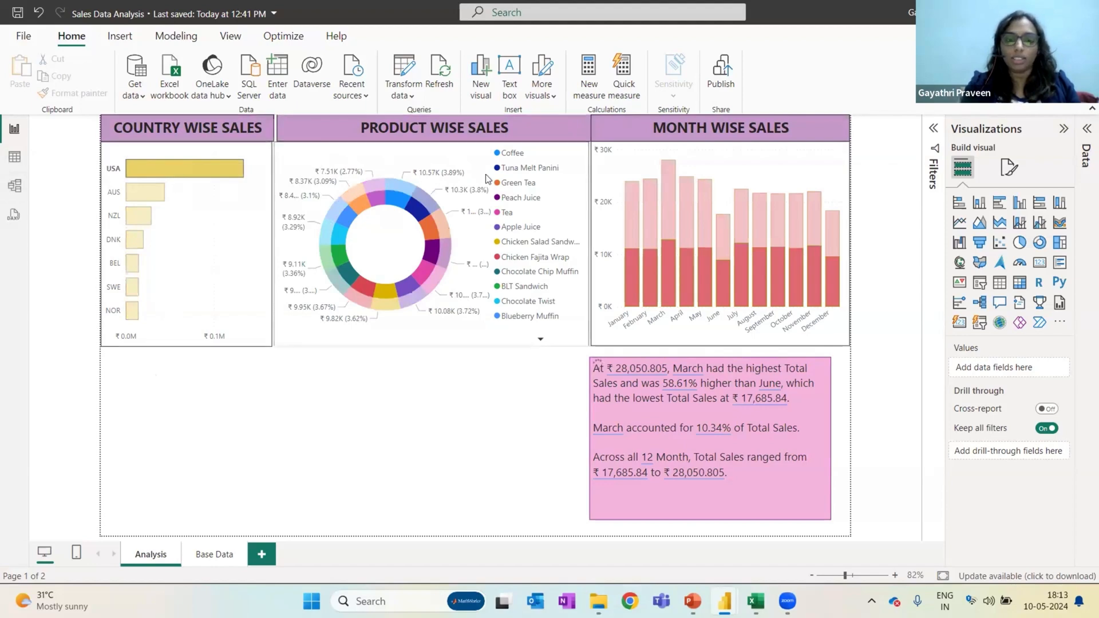
pyautogui.click(334, 274)
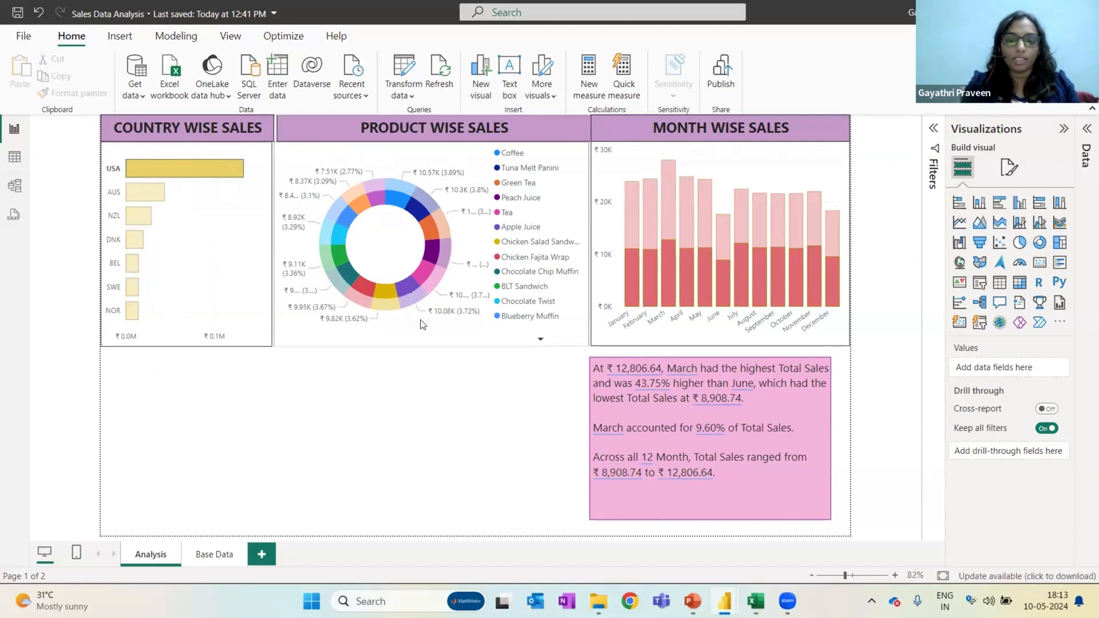
pyautogui.moveTo(845, 232)
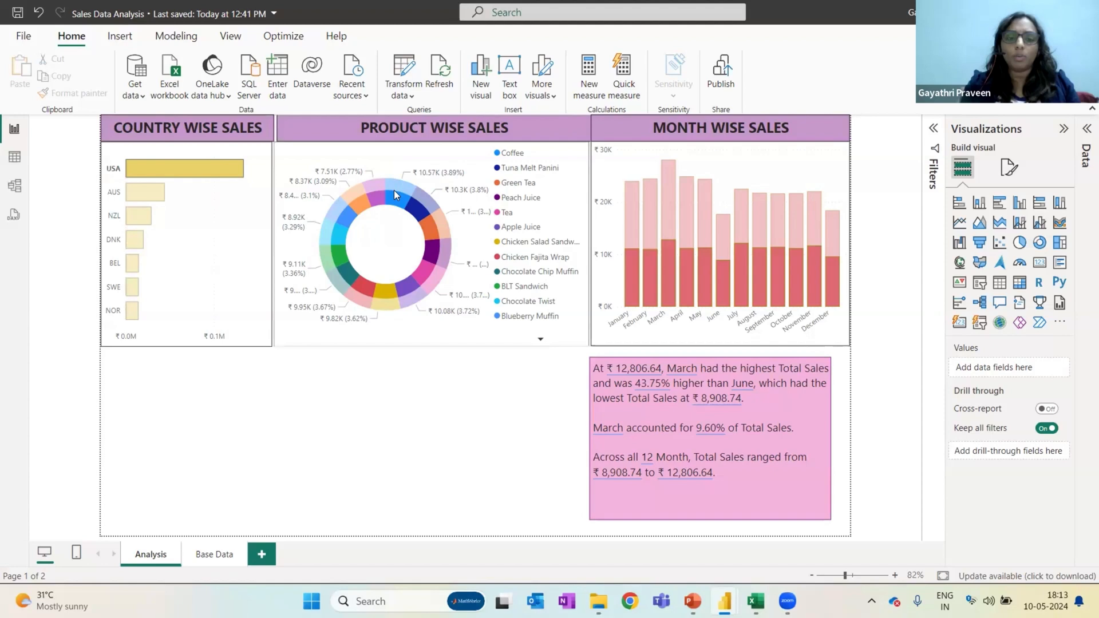
pyautogui.moveTo(394, 195)
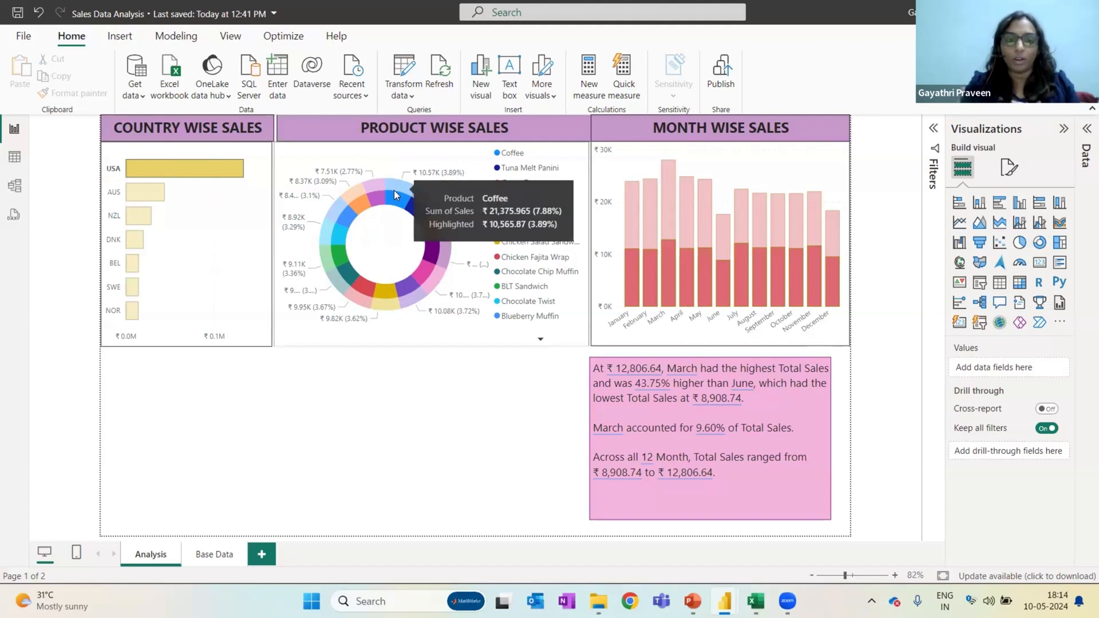
pyautogui.click(396, 182)
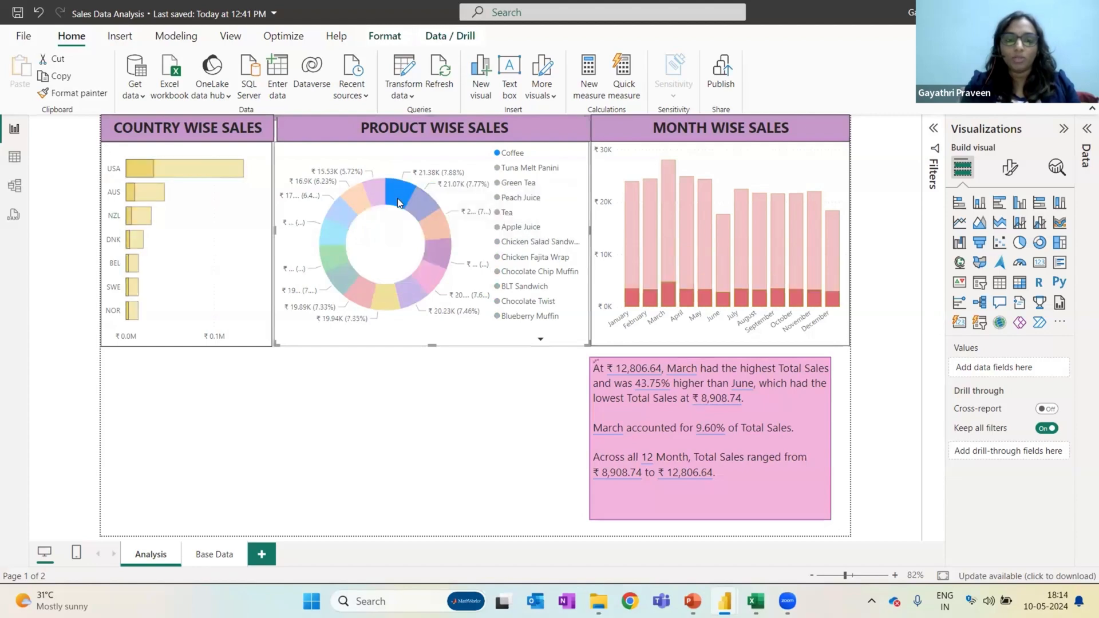
pyautogui.moveTo(619, 287)
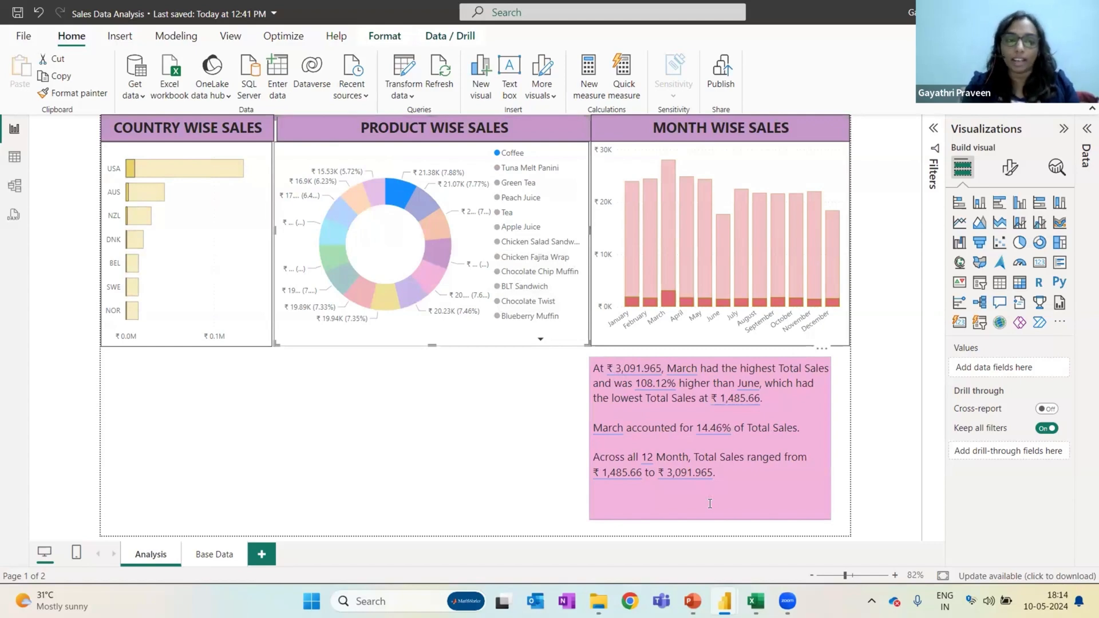
pyautogui.moveTo(612, 503)
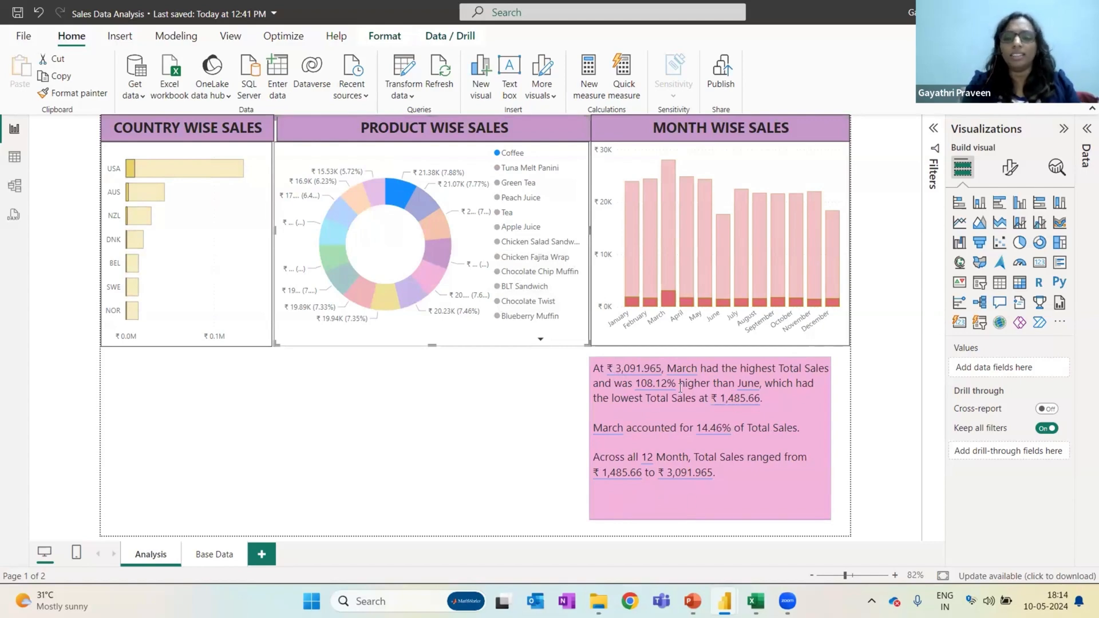
pyautogui.moveTo(685, 499)
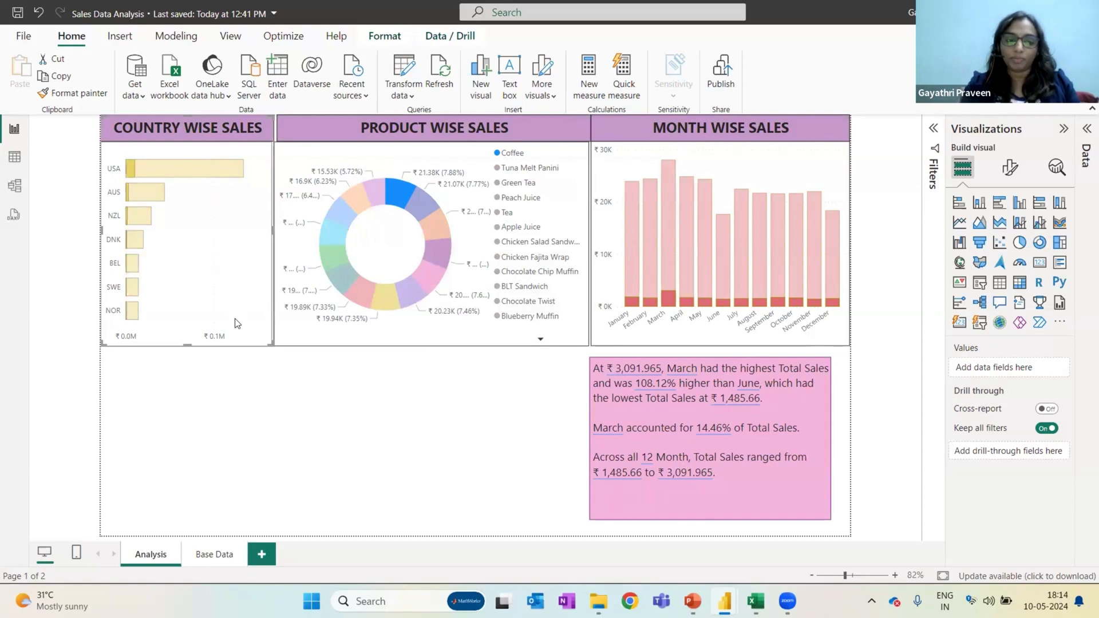
pyautogui.moveTo(393, 335)
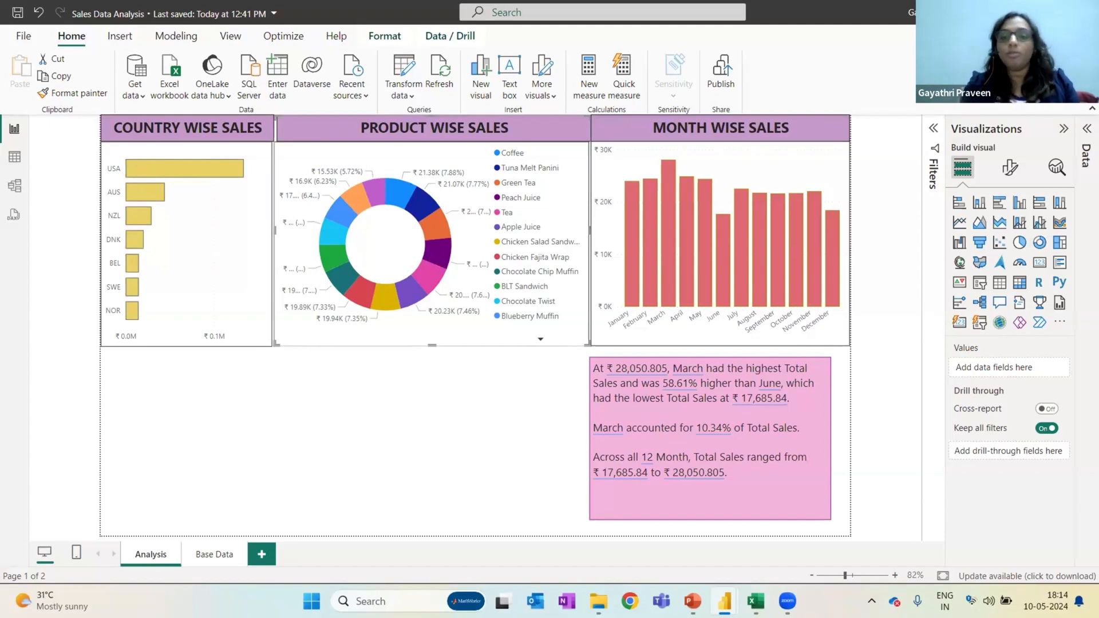
# - Place a Q&A visual with suggested questions below the country and product charts
pyautogui.click(659, 504)
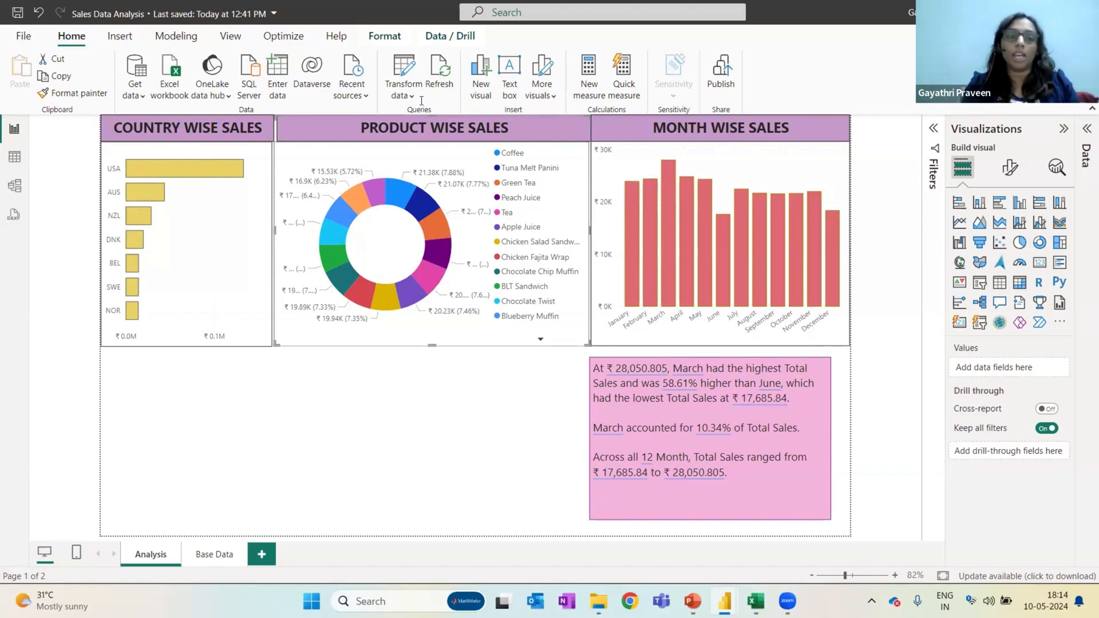
pyautogui.moveTo(285, 211)
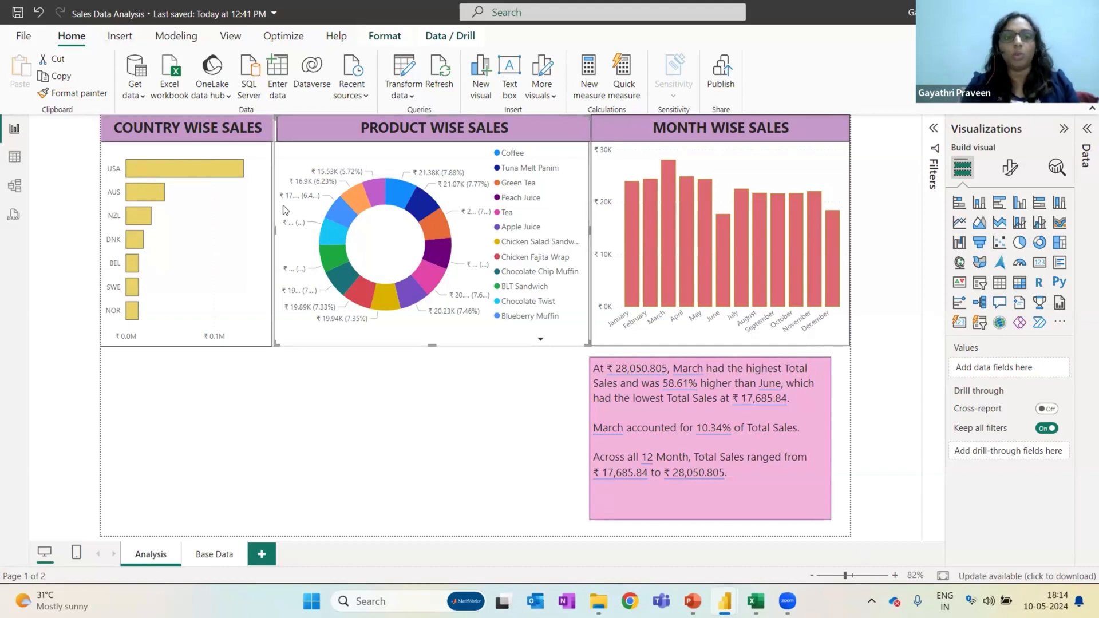
pyautogui.moveTo(73, 231)
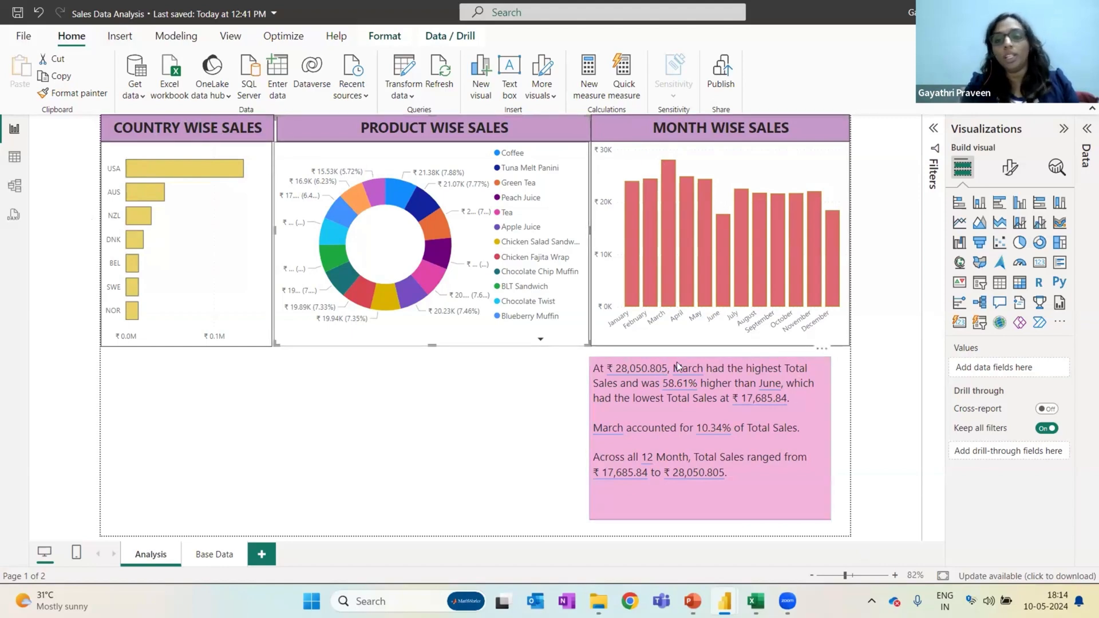
pyautogui.moveTo(644, 433)
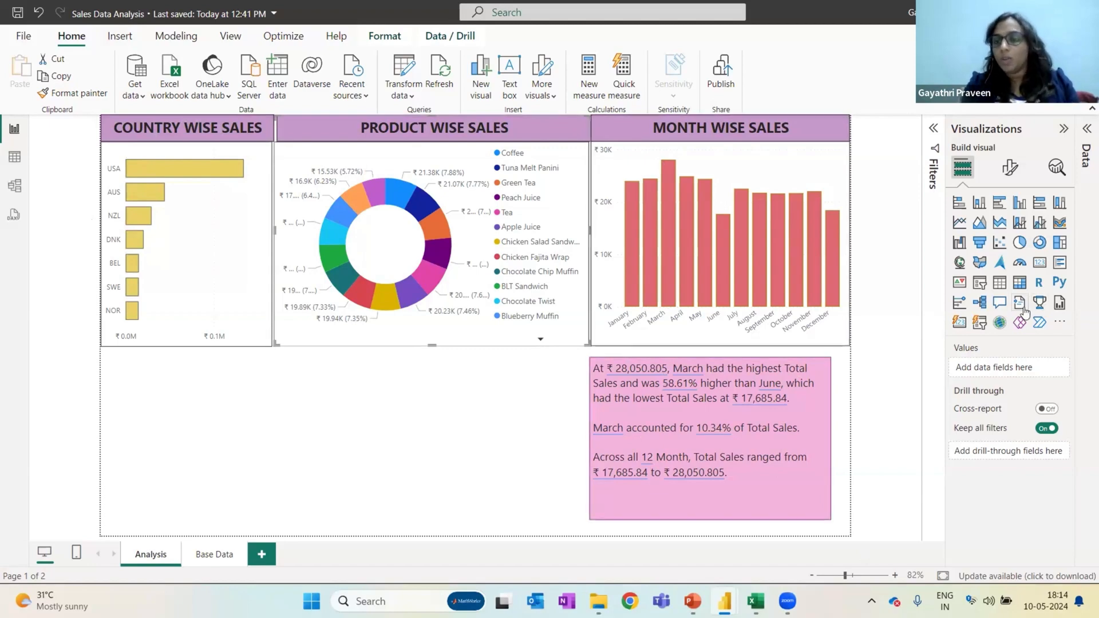
pyautogui.moveTo(1021, 301)
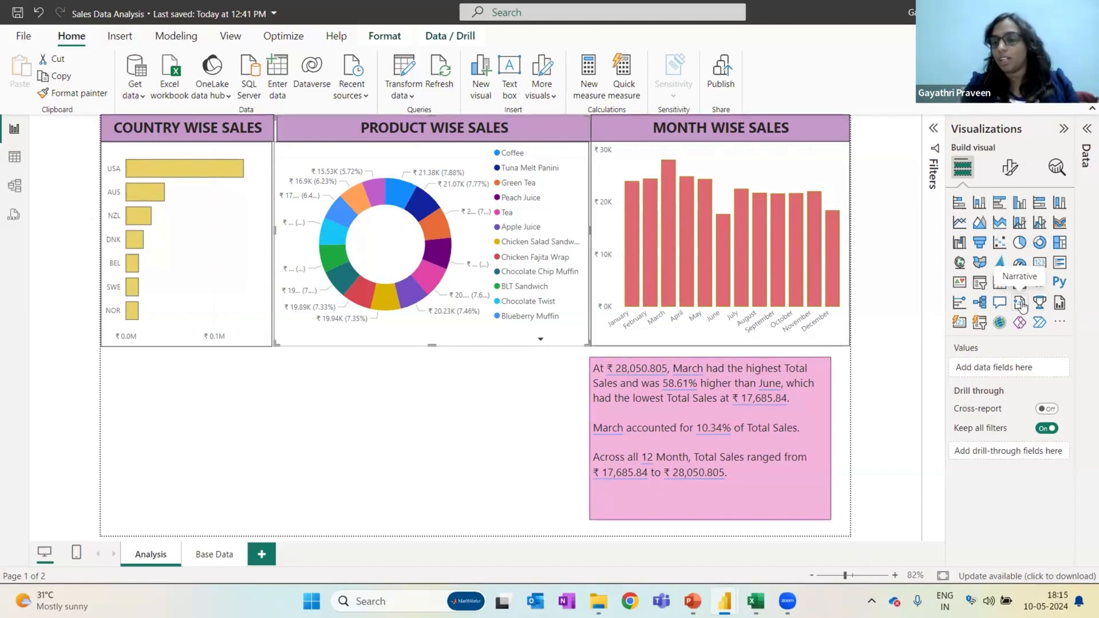
pyautogui.moveTo(1000, 303)
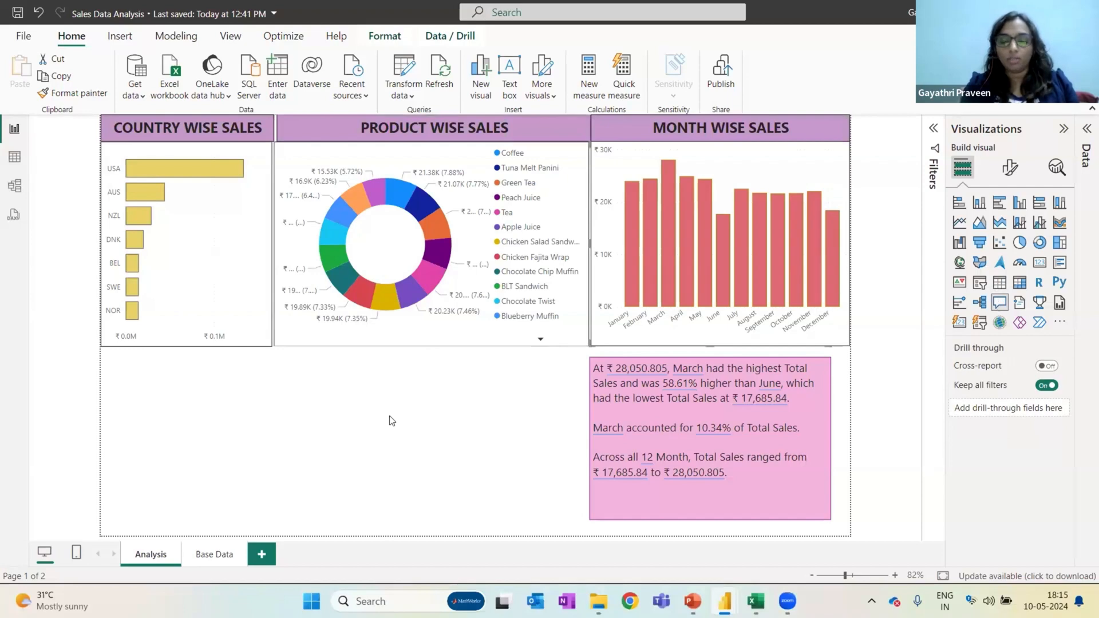
pyautogui.moveTo(1001, 302)
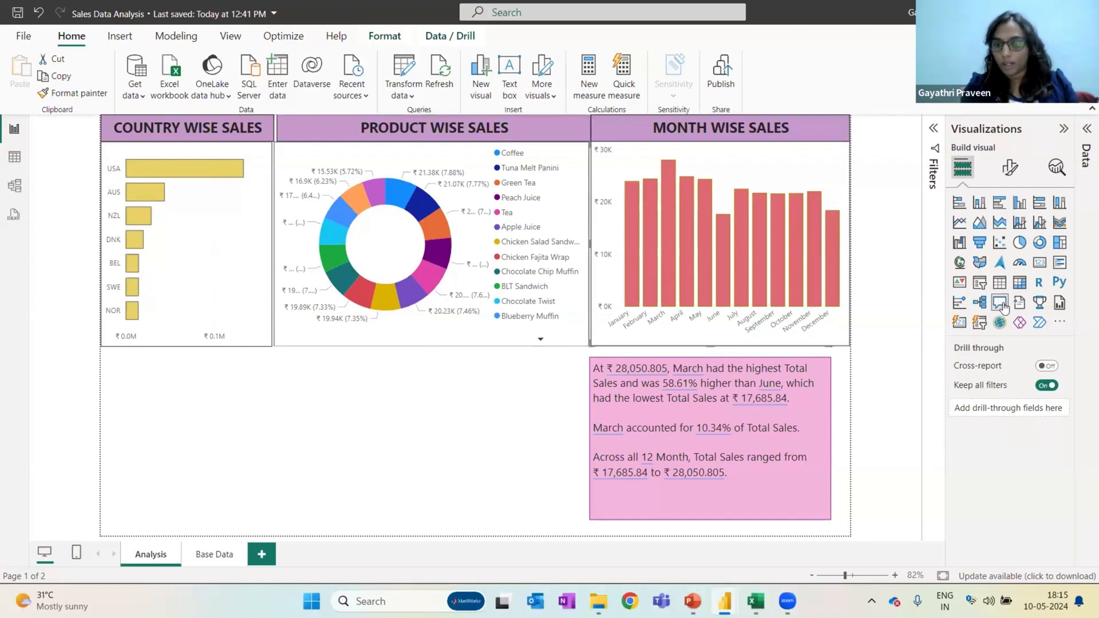
pyautogui.moveTo(998, 282)
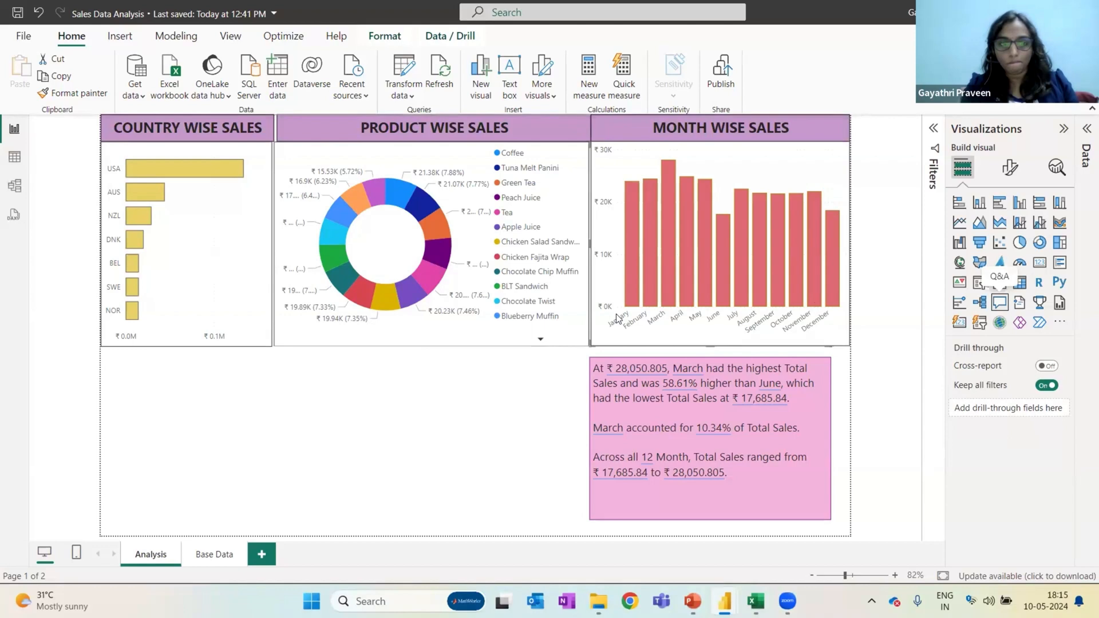
pyautogui.click(510, 427)
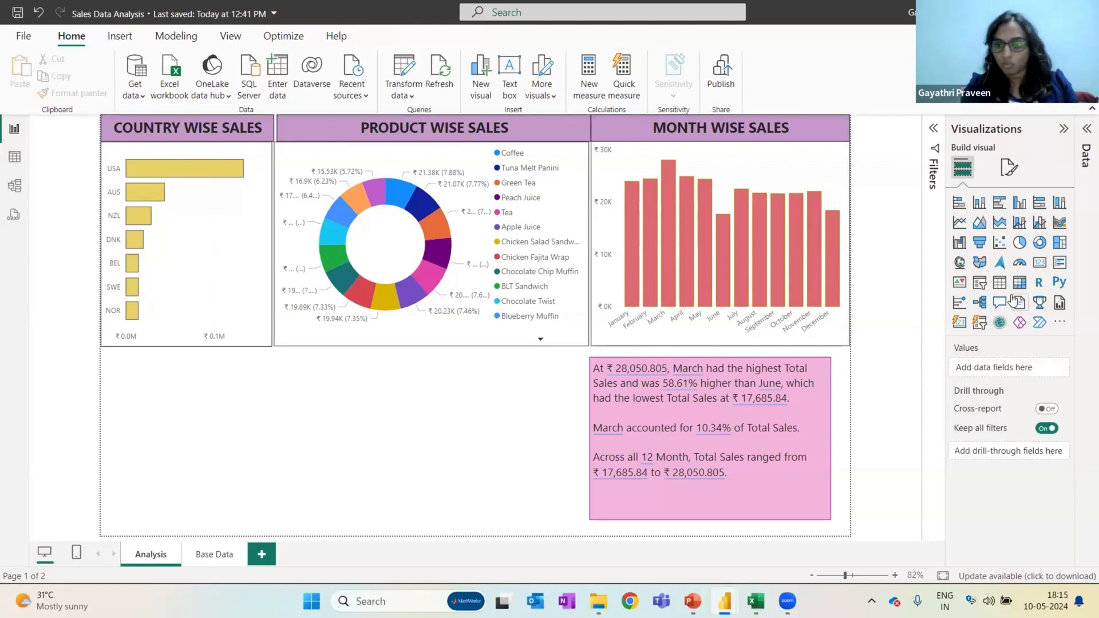
pyautogui.click(999, 301)
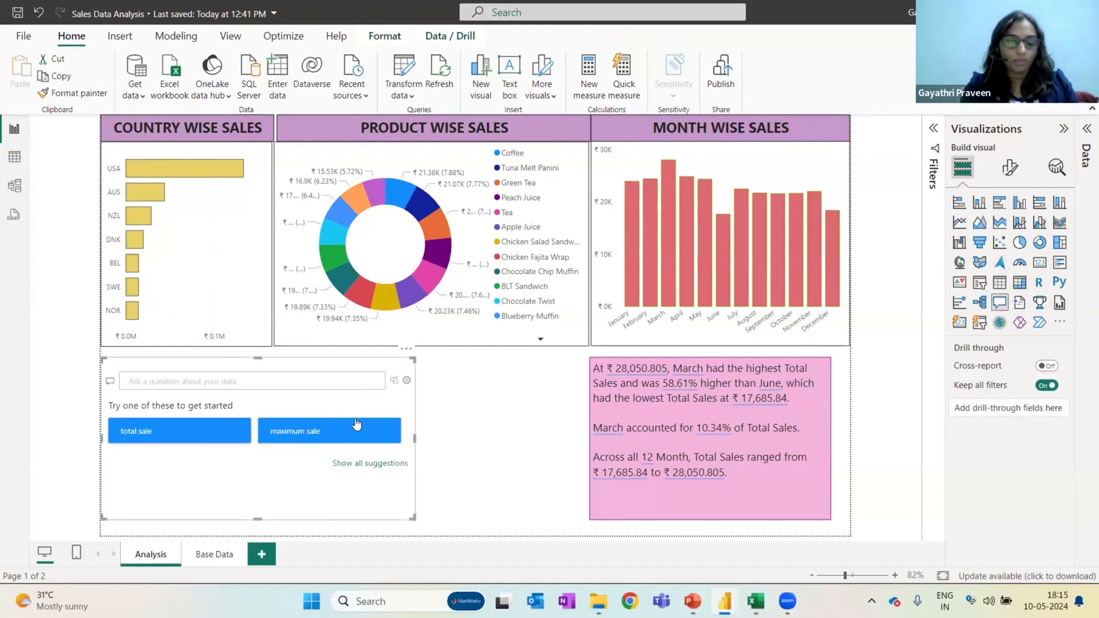
pyautogui.moveTo(294, 430)
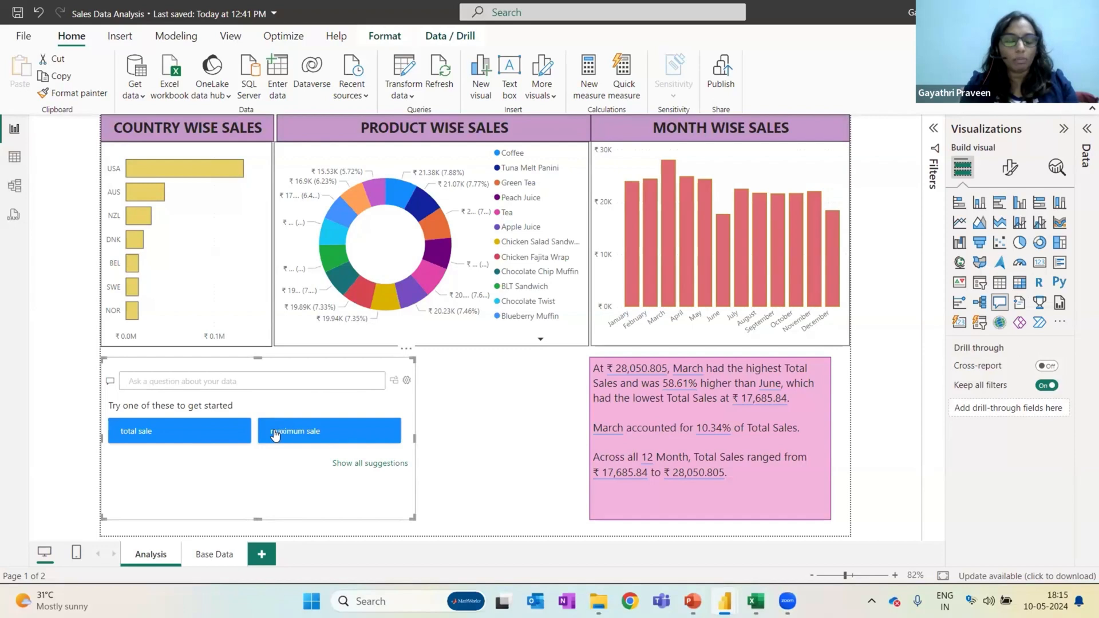
pyautogui.moveTo(298, 471)
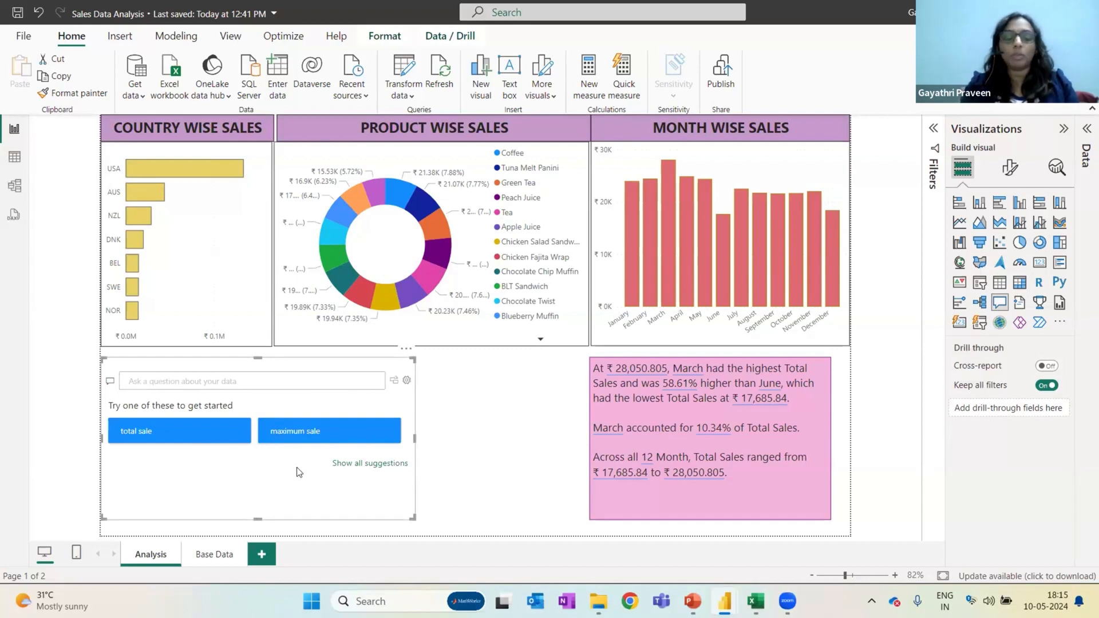
pyautogui.click(242, 381)
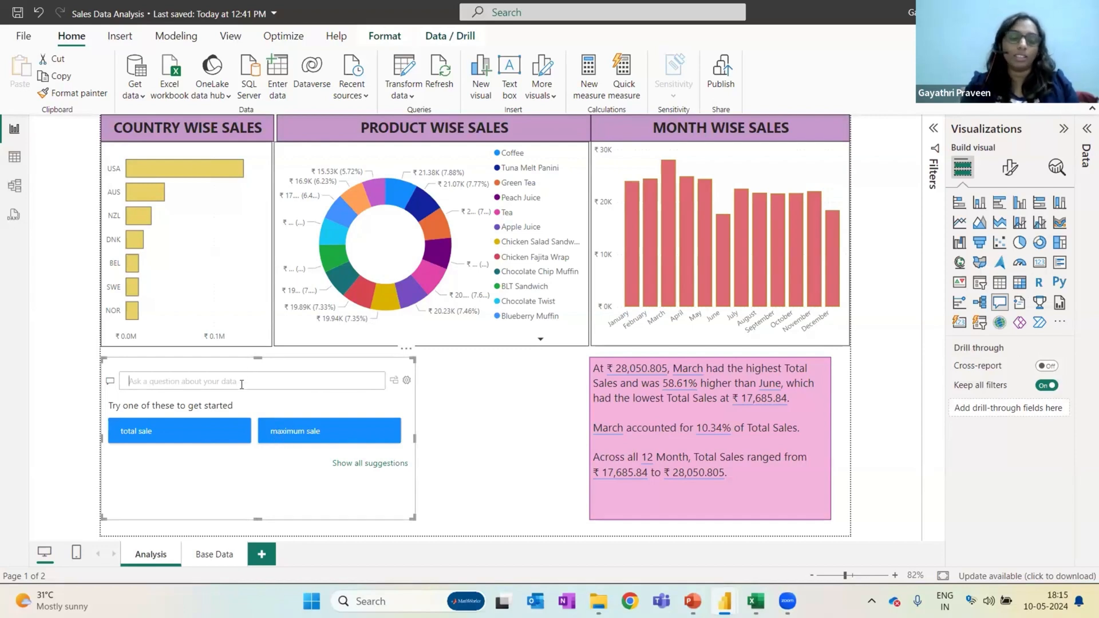
pyautogui.press('alt+tab')
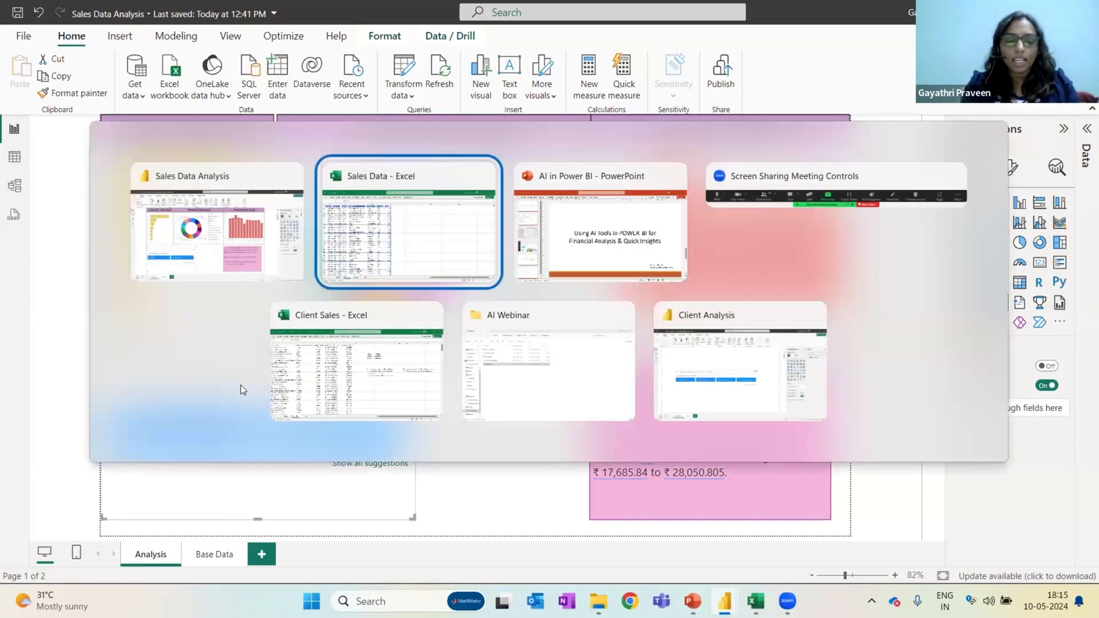
# - Copy the March 2023 highest-sale question from Sheet3 of the Sales Data workbook
pyautogui.click(408, 222)
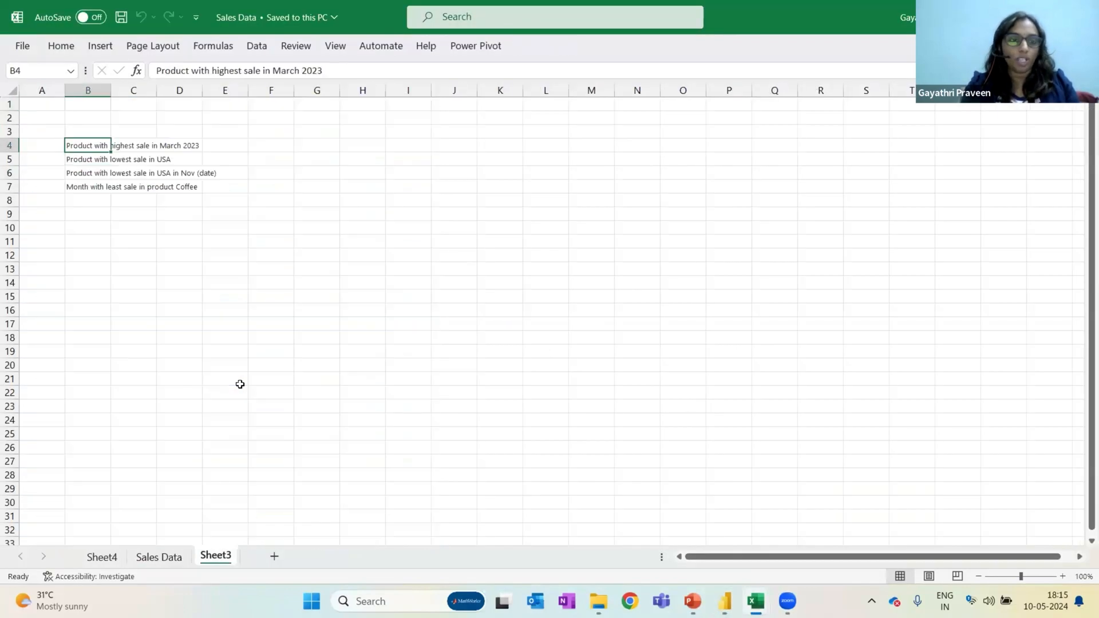
pyautogui.press('ctrl+c')
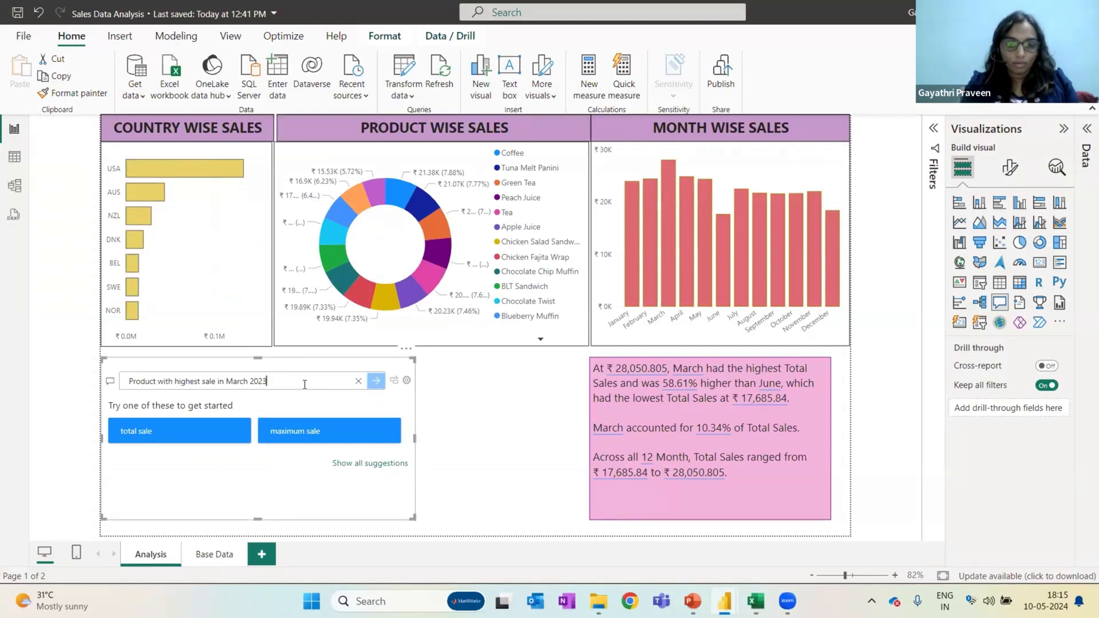
# - Get the Q&A answer for 'Product with highest sale in March 2023': Coffee
pyautogui.click(377, 380)
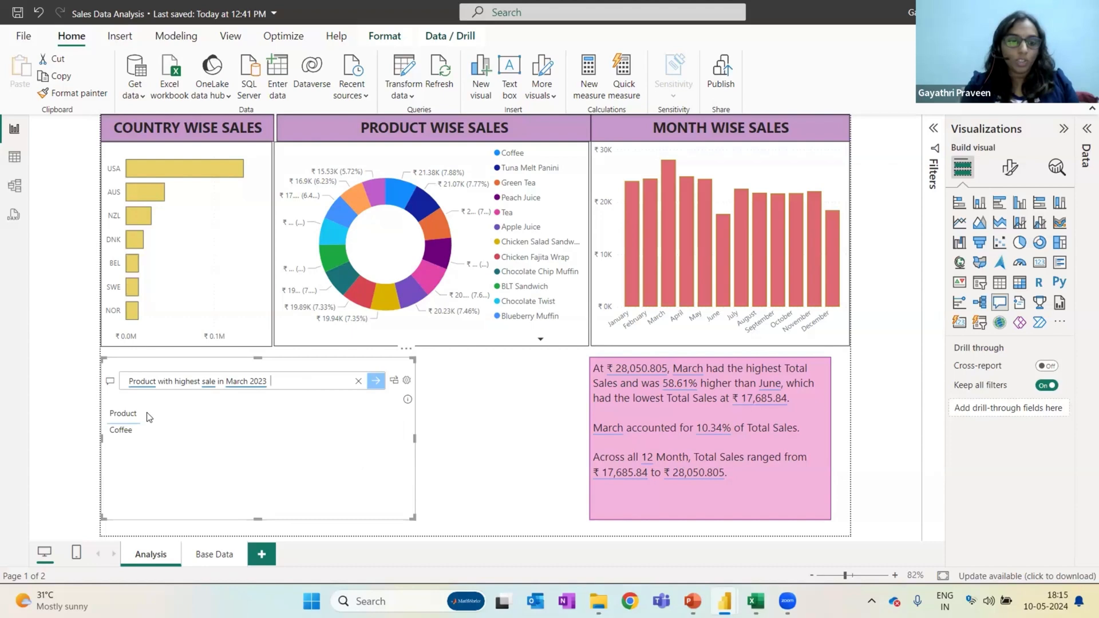
pyautogui.moveTo(161, 488)
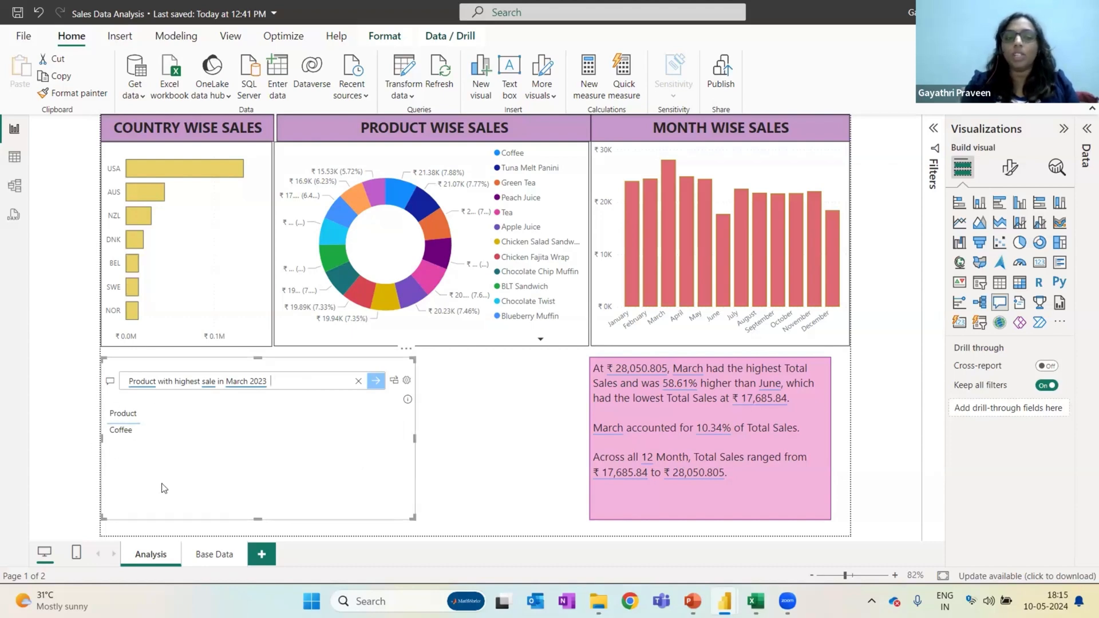
pyautogui.moveTo(518, 283)
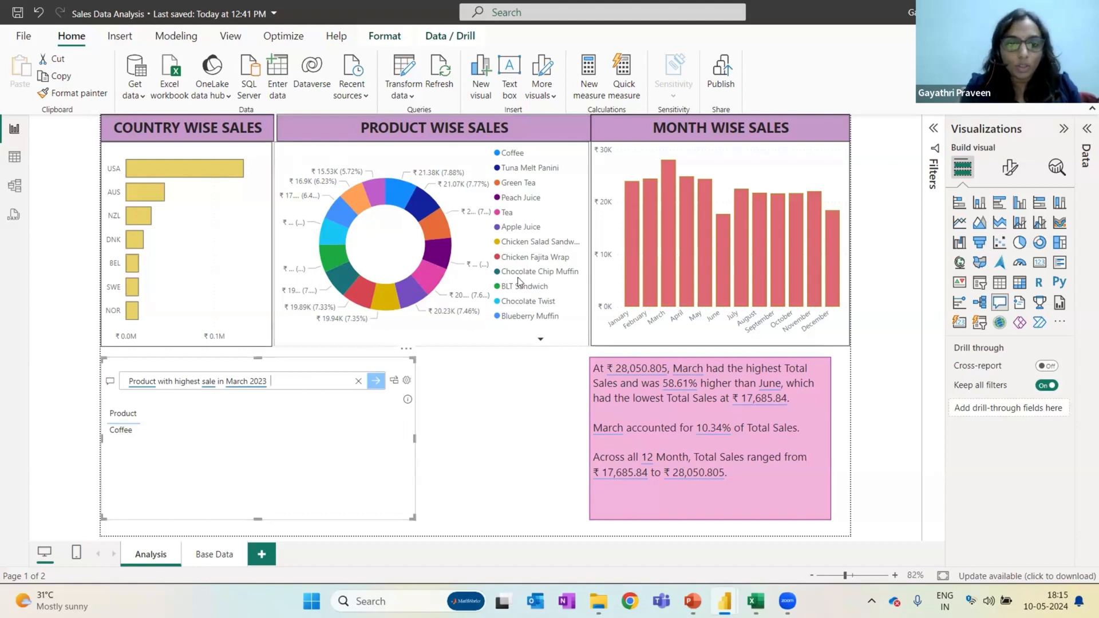
pyautogui.moveTo(496, 155)
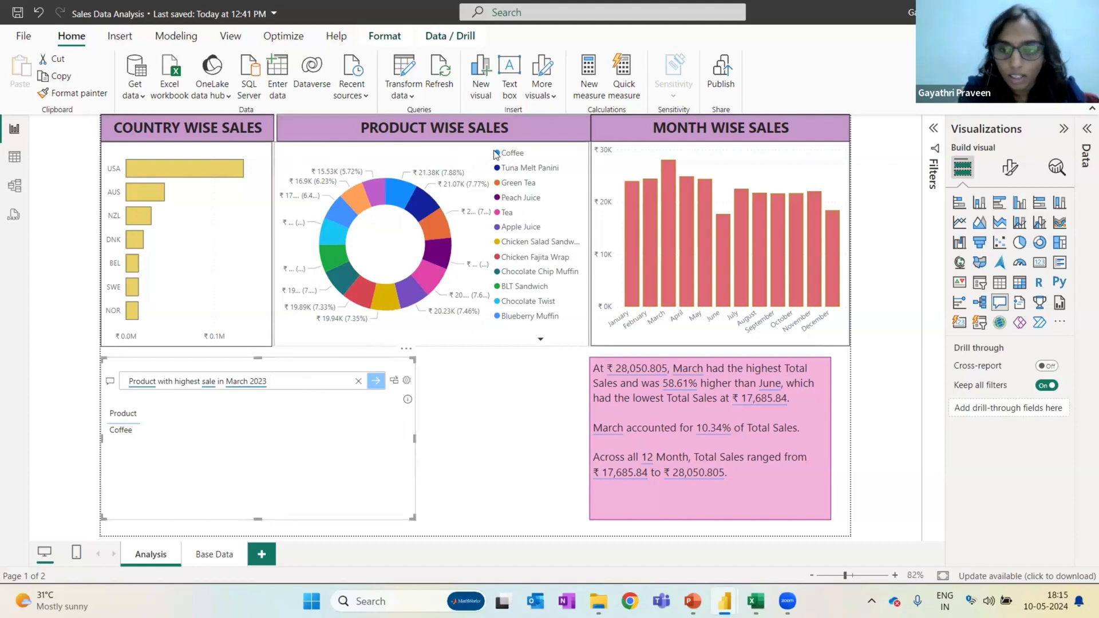
pyautogui.moveTo(406, 195)
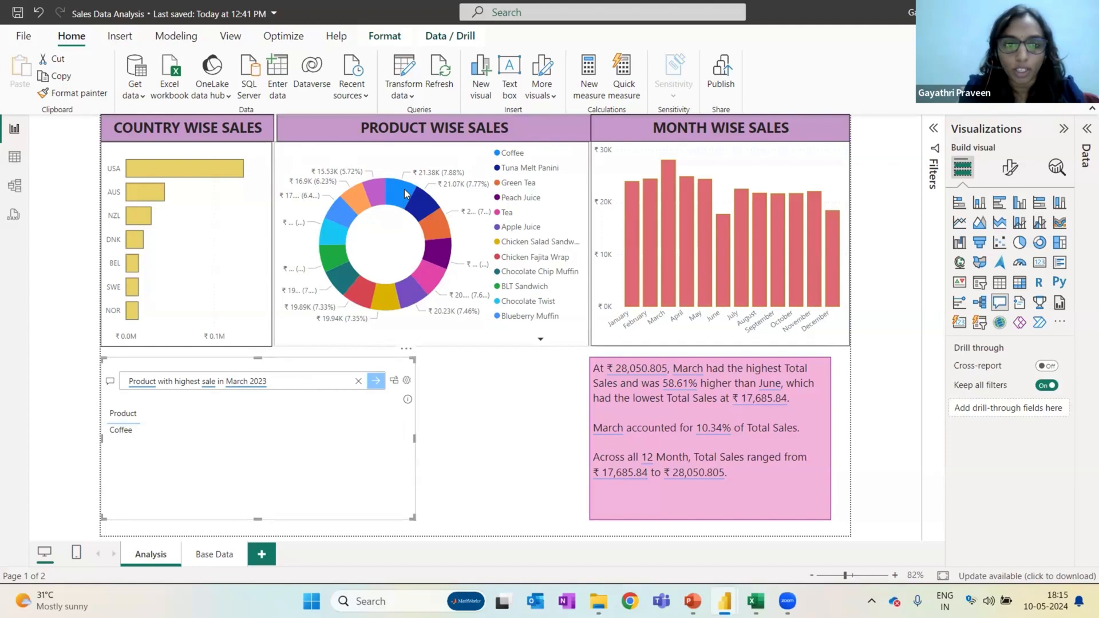
pyautogui.moveTo(402, 193)
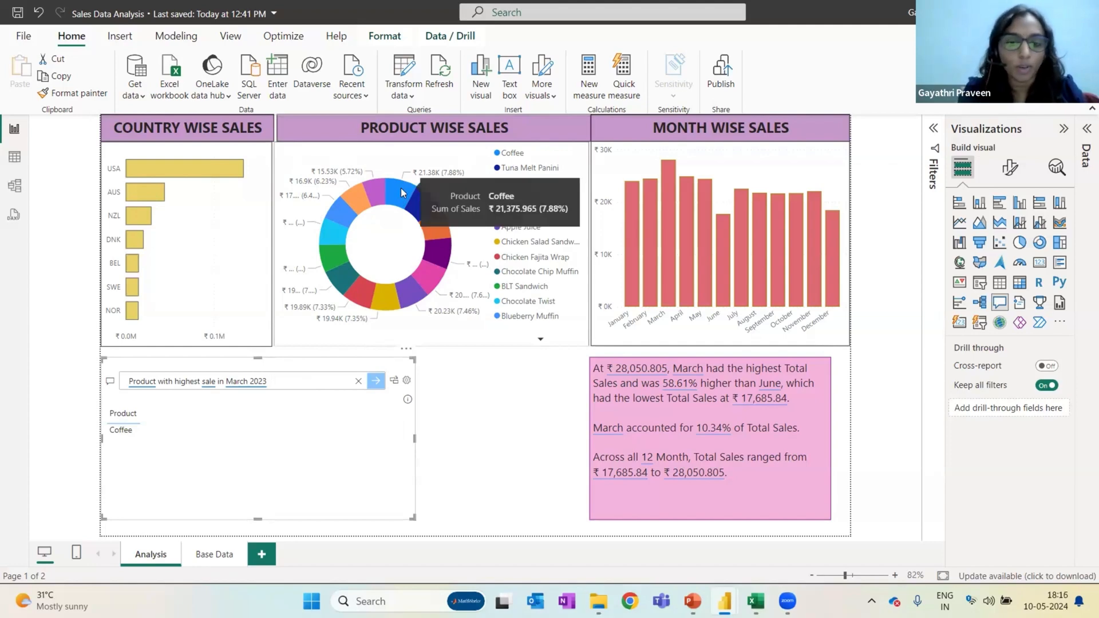
pyautogui.moveTo(419, 209)
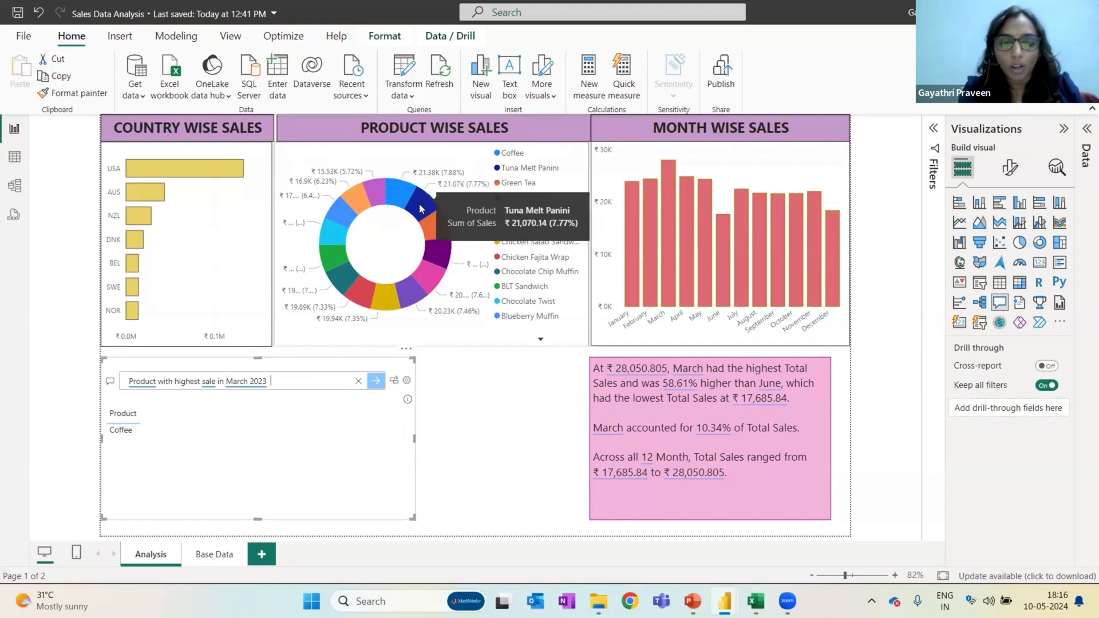
pyautogui.moveTo(436, 265)
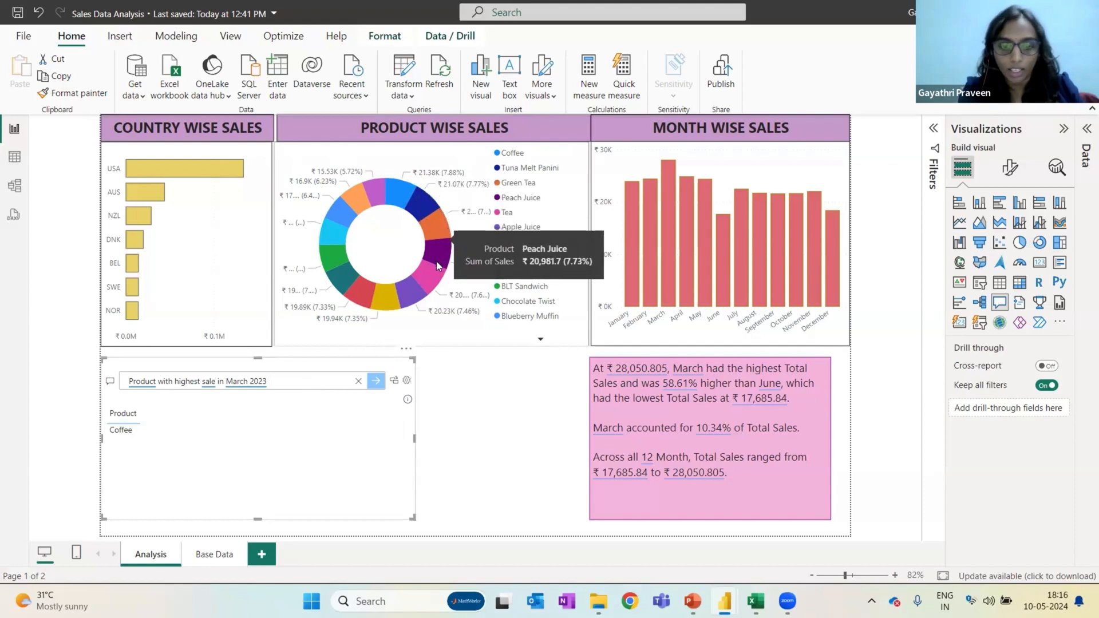
pyautogui.moveTo(402, 308)
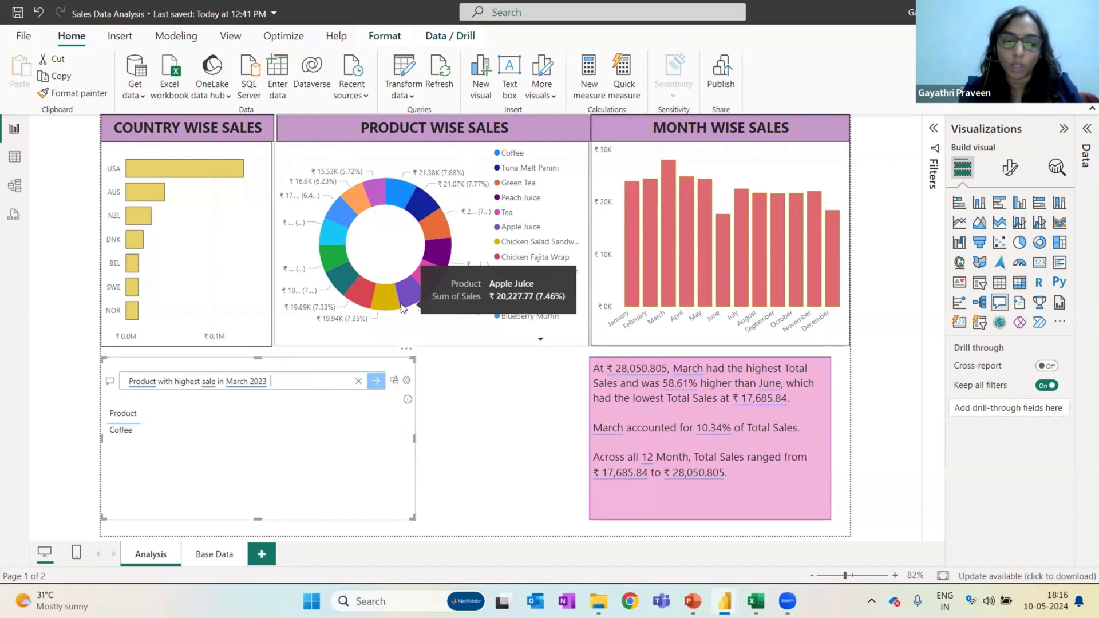
pyautogui.moveTo(392, 298)
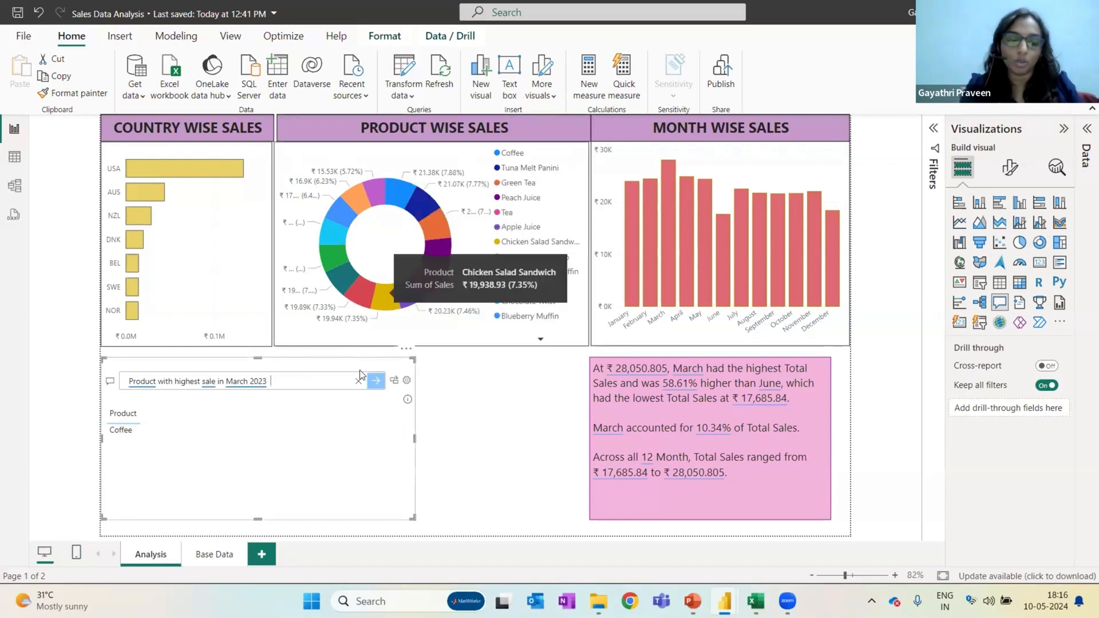
pyautogui.moveTo(320, 386)
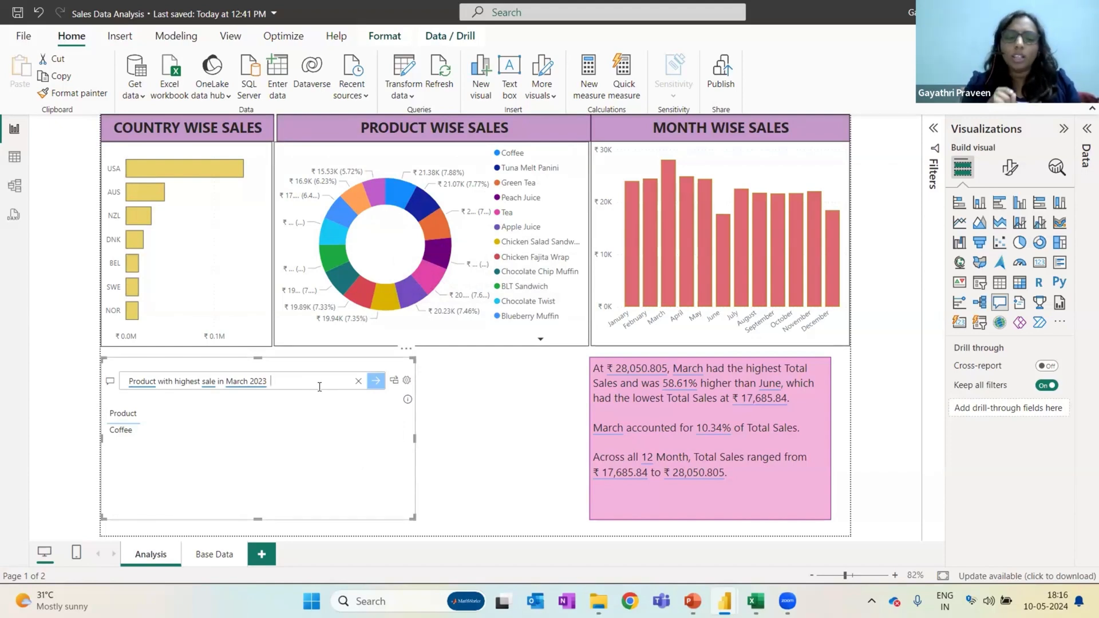
# - Review the Sales Data sheet's Order ID and Product columns, then return to the report
pyautogui.press('alt+tab')
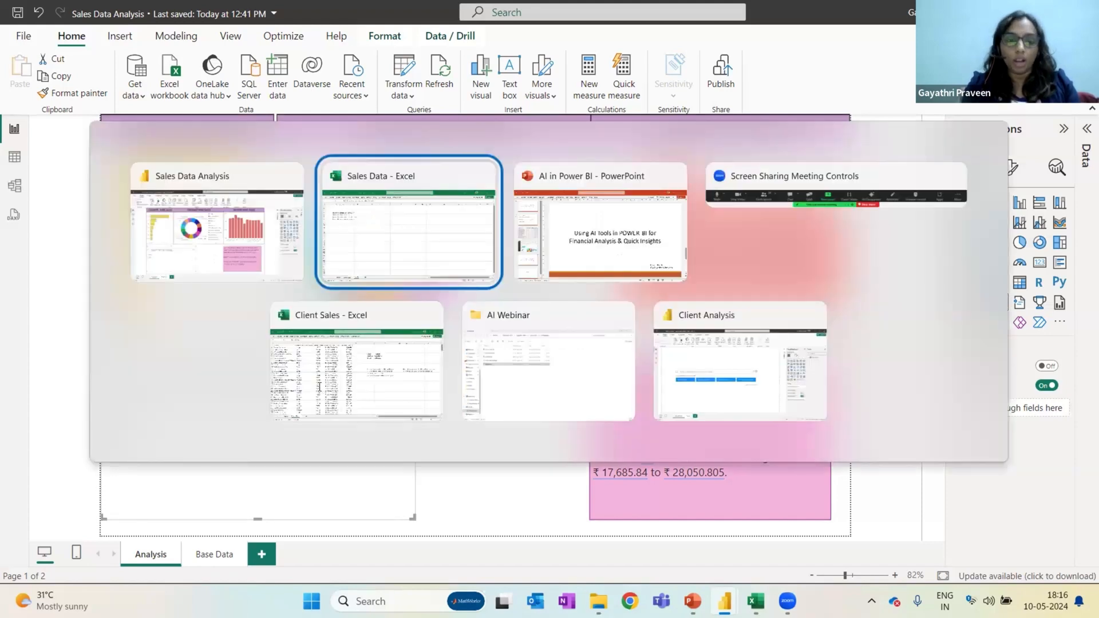
pyautogui.click(409, 221)
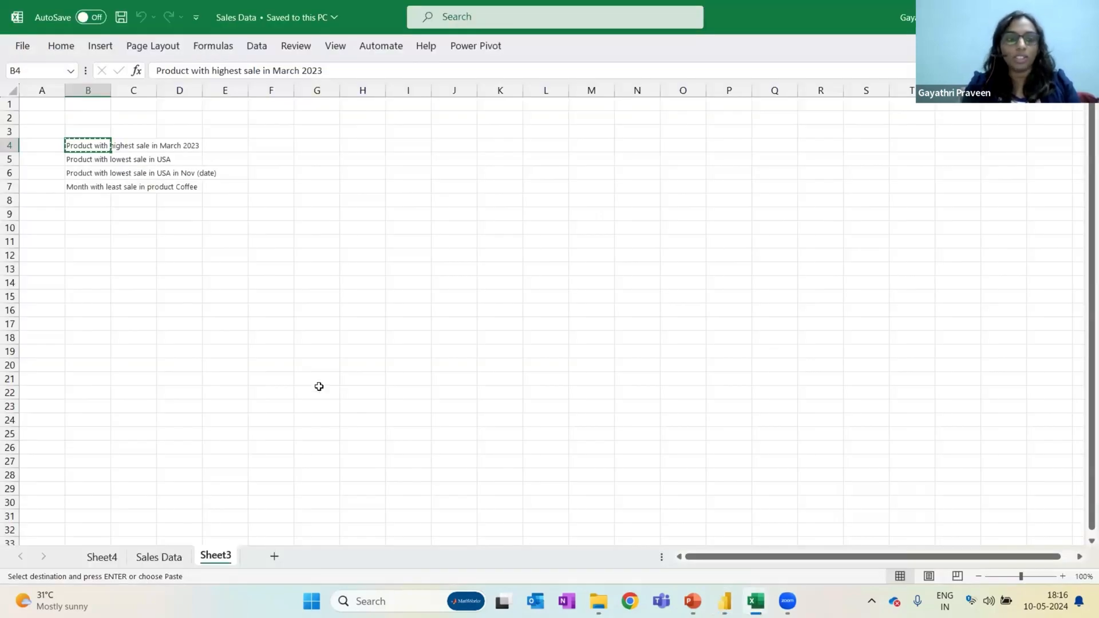
pyautogui.click(158, 556)
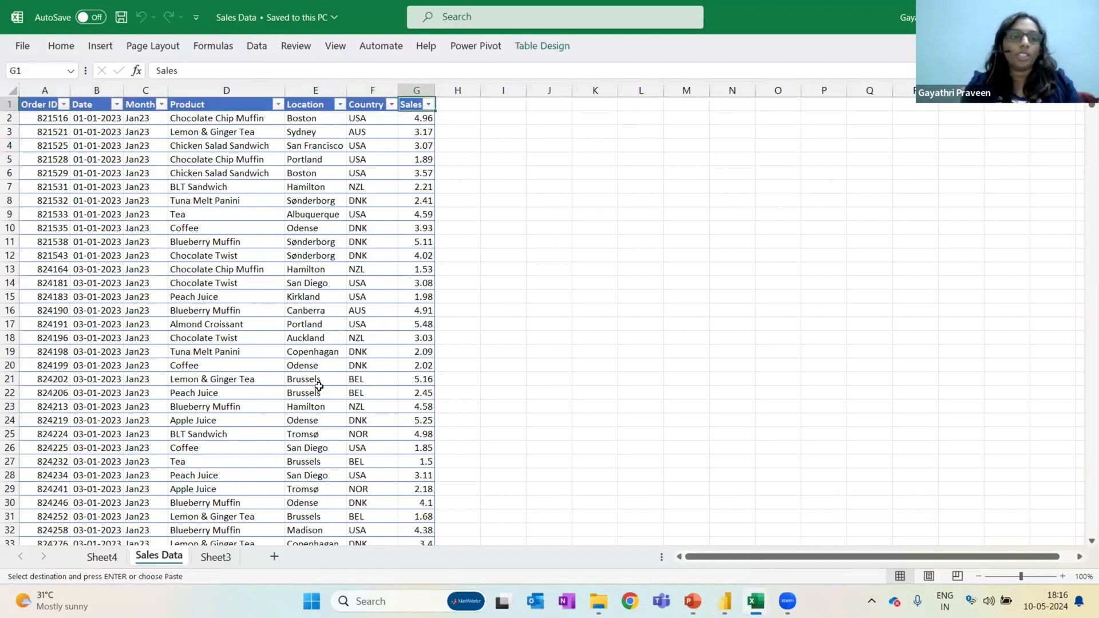
pyautogui.click(45, 104)
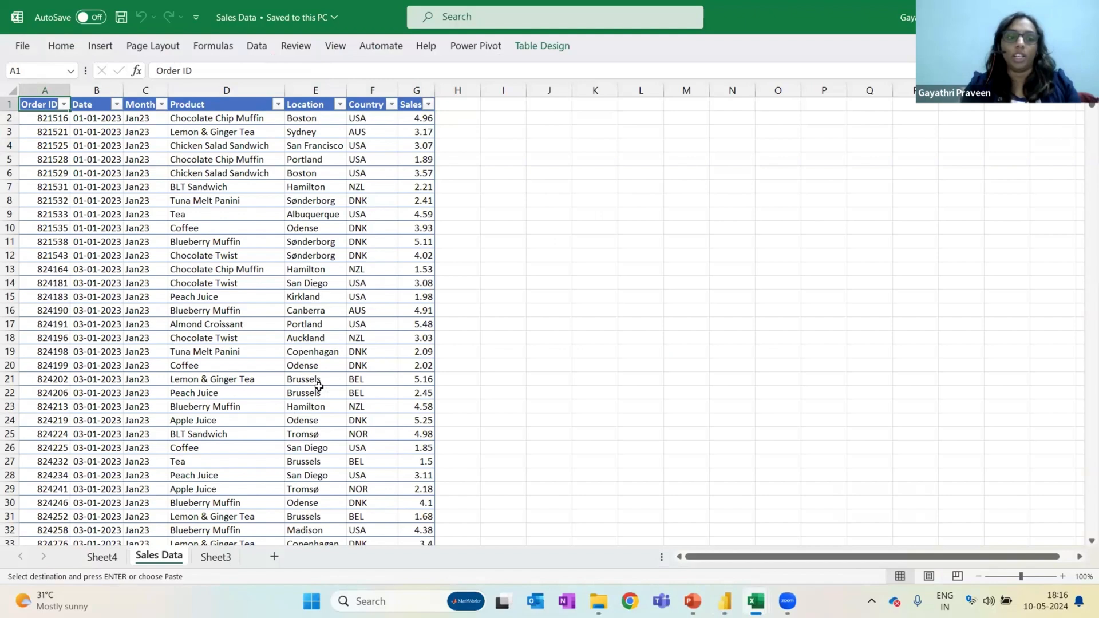
pyautogui.click(226, 104)
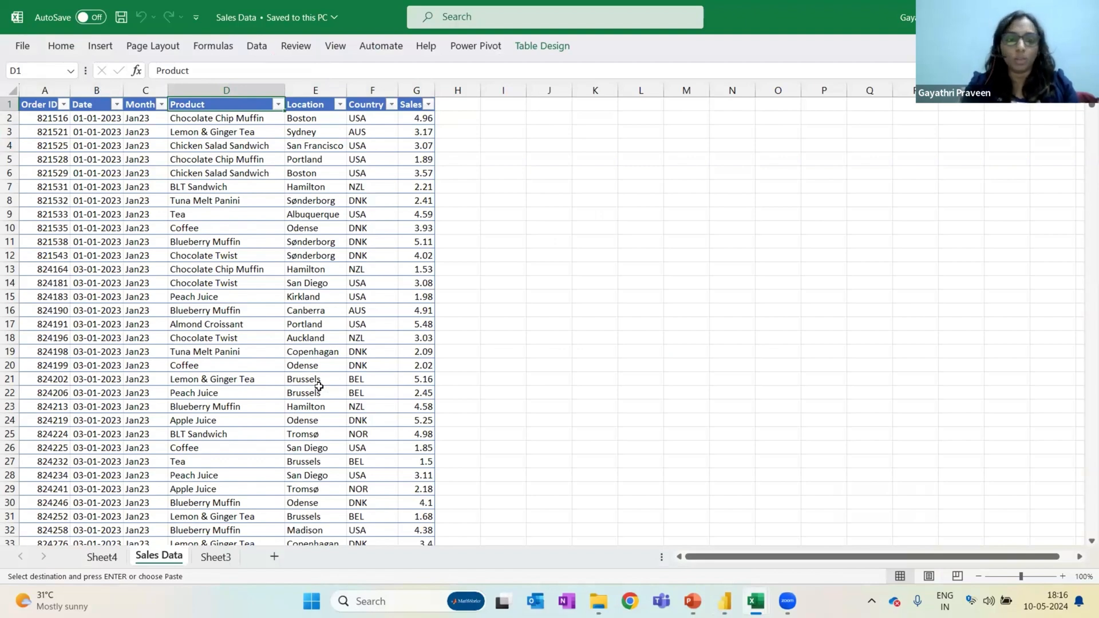
pyautogui.click(215, 557)
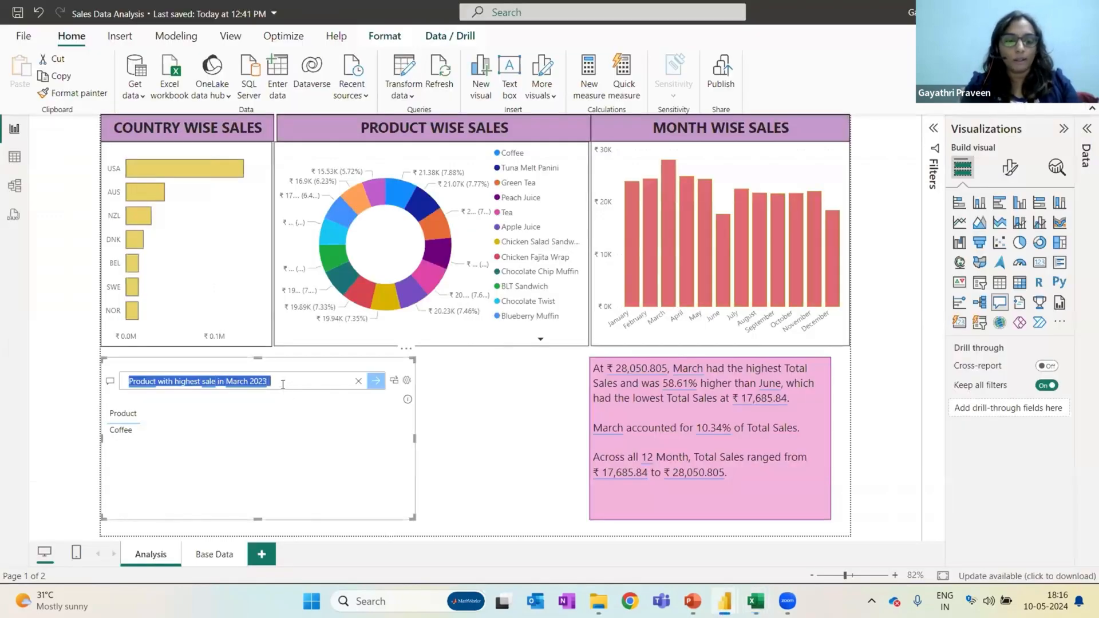
# - Ask 'Product with lowest sale in USA' (Almond Croissant) and 'Month with least sale in product Coffee' (June, ₹1,485.66)
pyautogui.write('Product with lowest sale in USA')
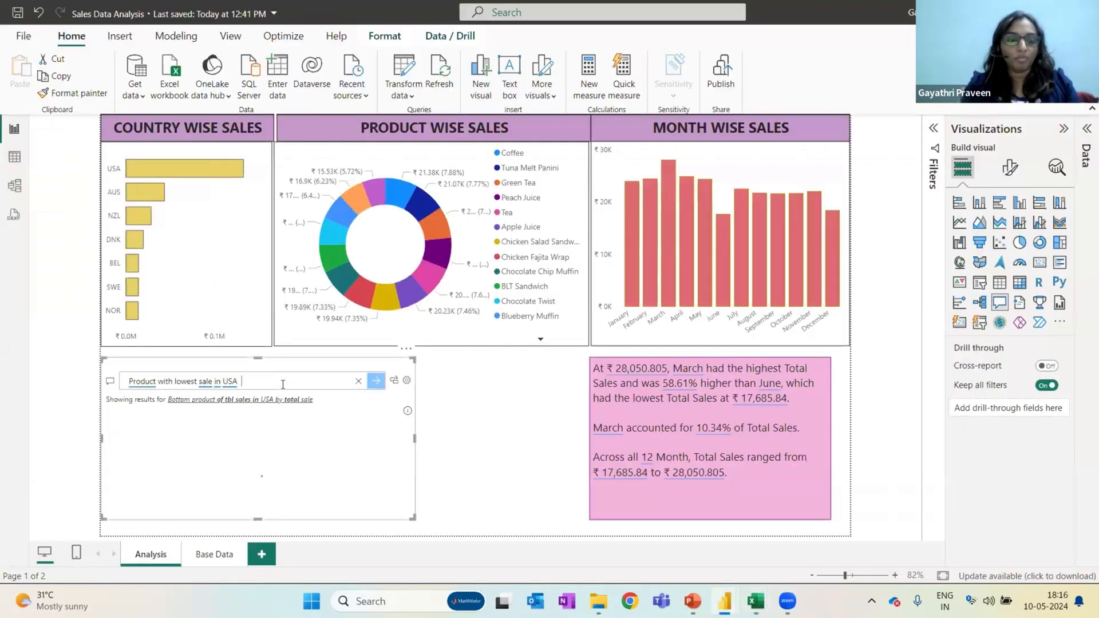
pyautogui.click(375, 380)
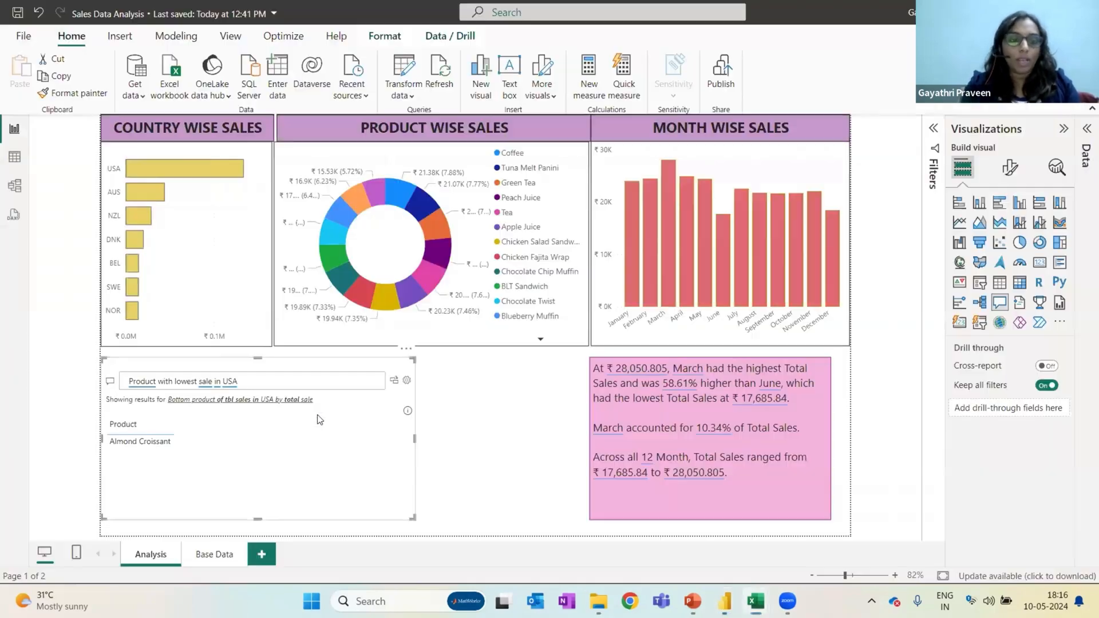
pyautogui.write('Month with least sale in product Coffee')
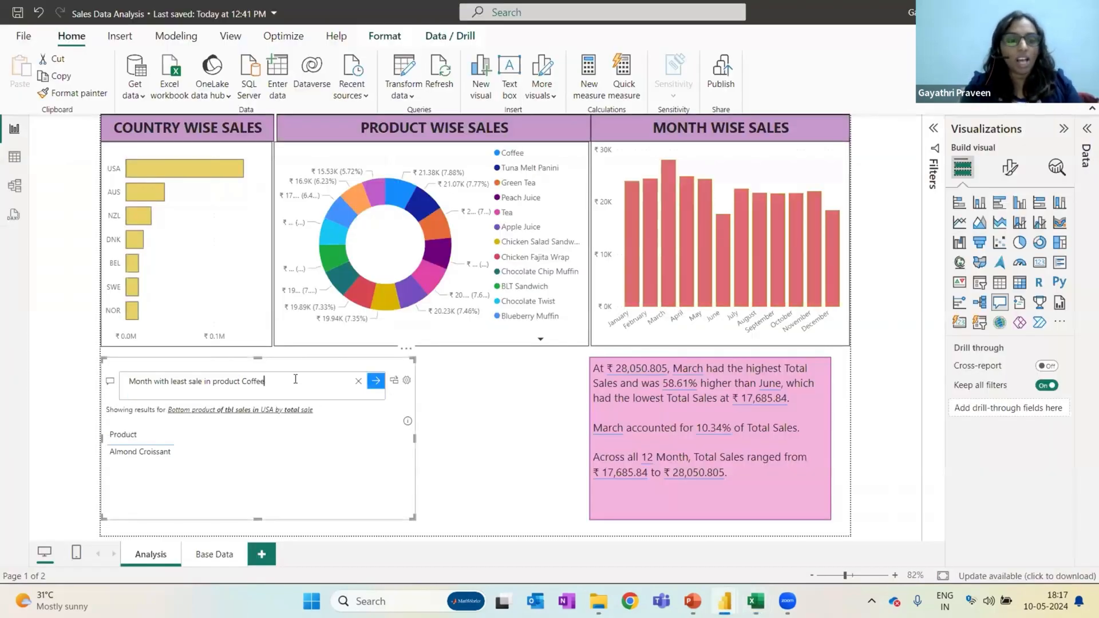
pyautogui.click(377, 380)
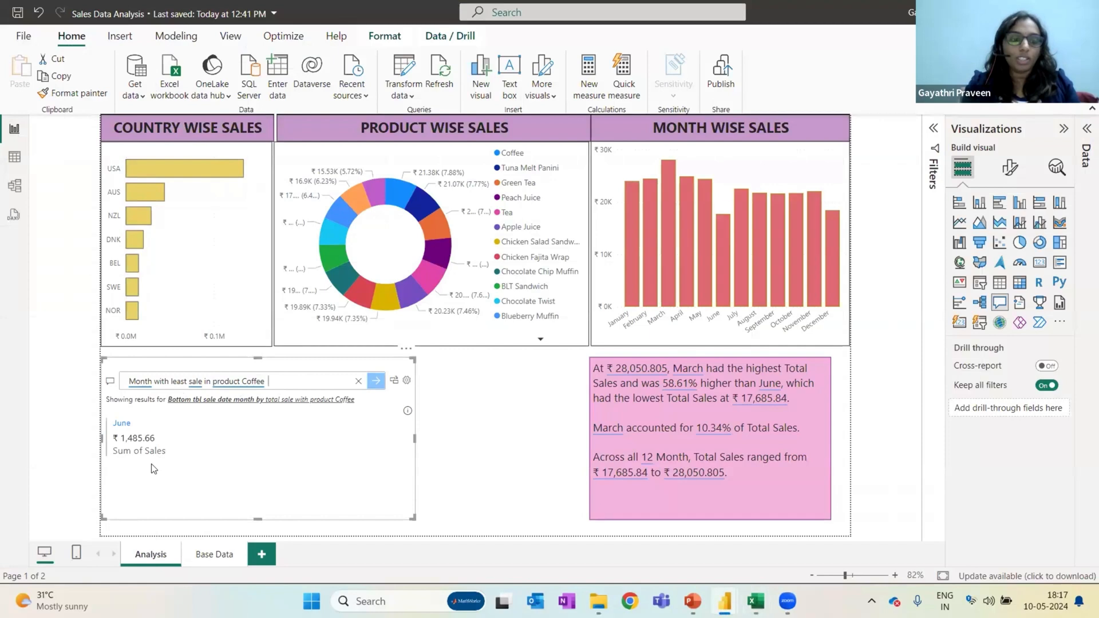
pyautogui.moveTo(127, 429)
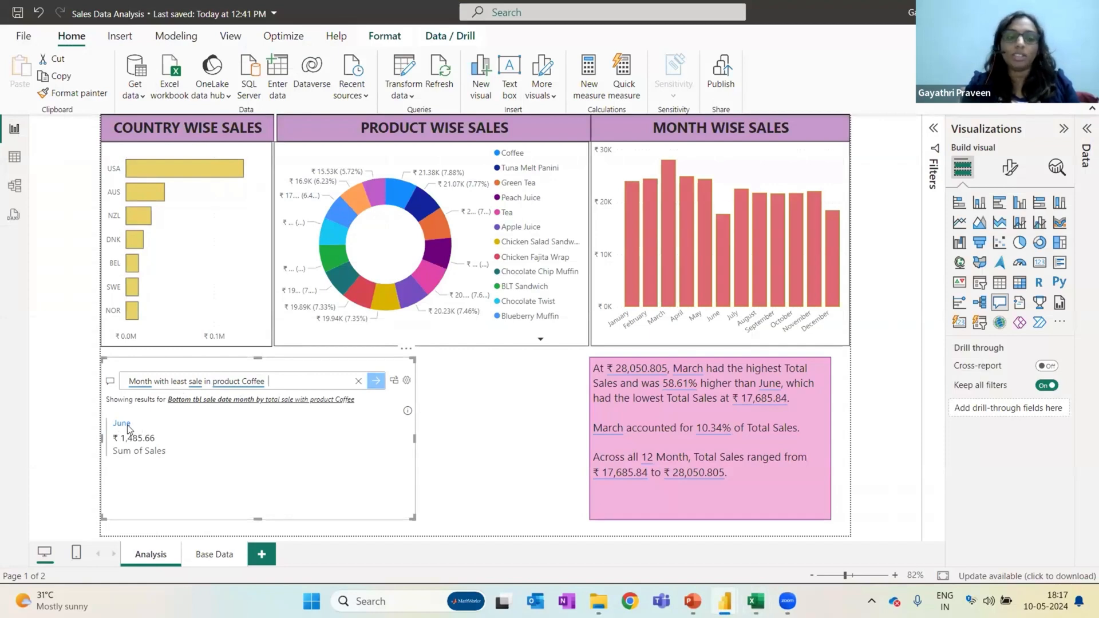
pyautogui.moveTo(162, 515)
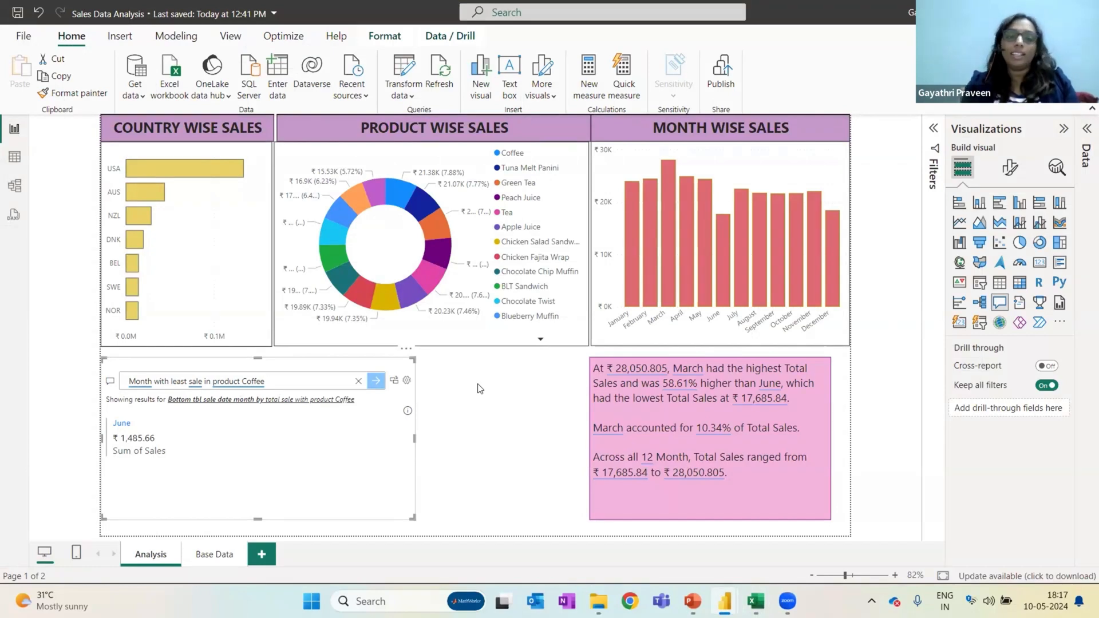
pyautogui.click(266, 380)
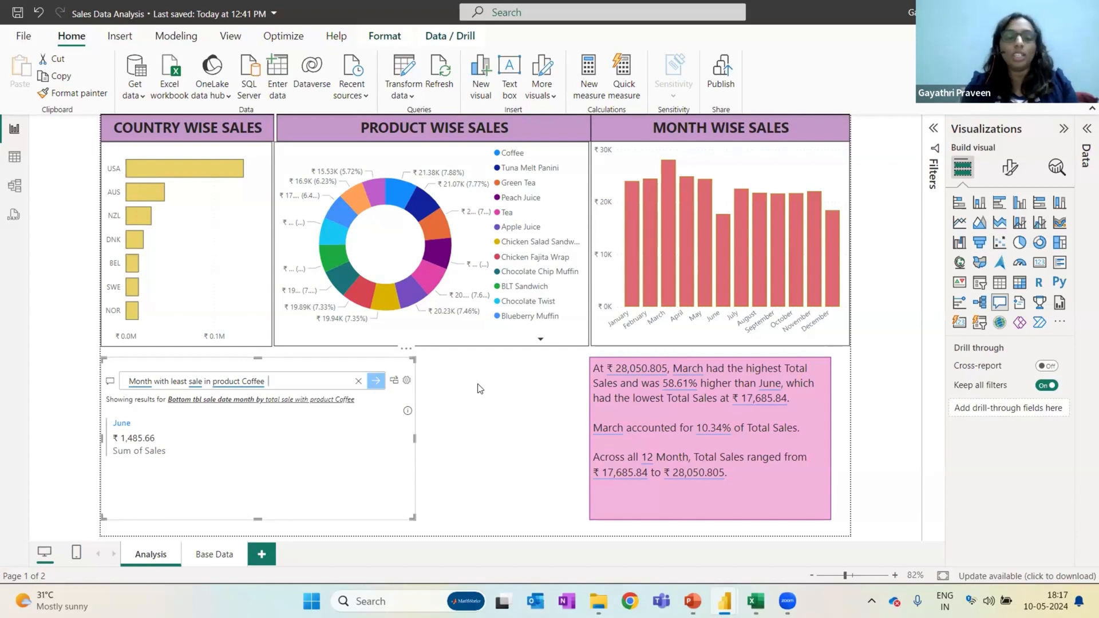
pyautogui.press('alt+tab')
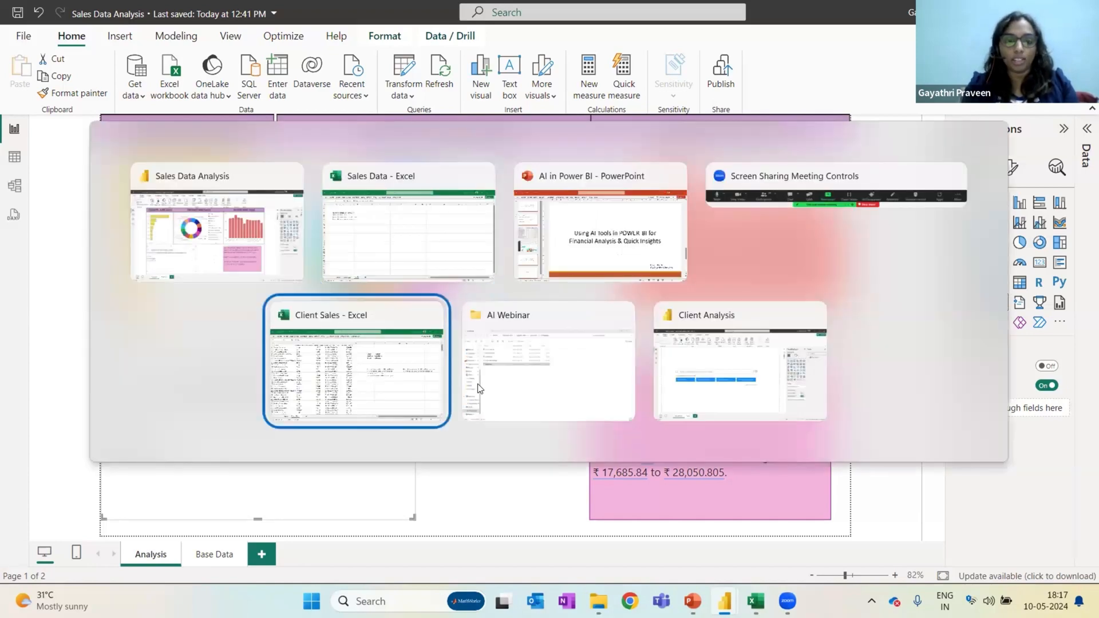
# - Review the Client Sales size bands, Medium and above 50 lakhs, then switch to Client Analysis
pyautogui.click(358, 361)
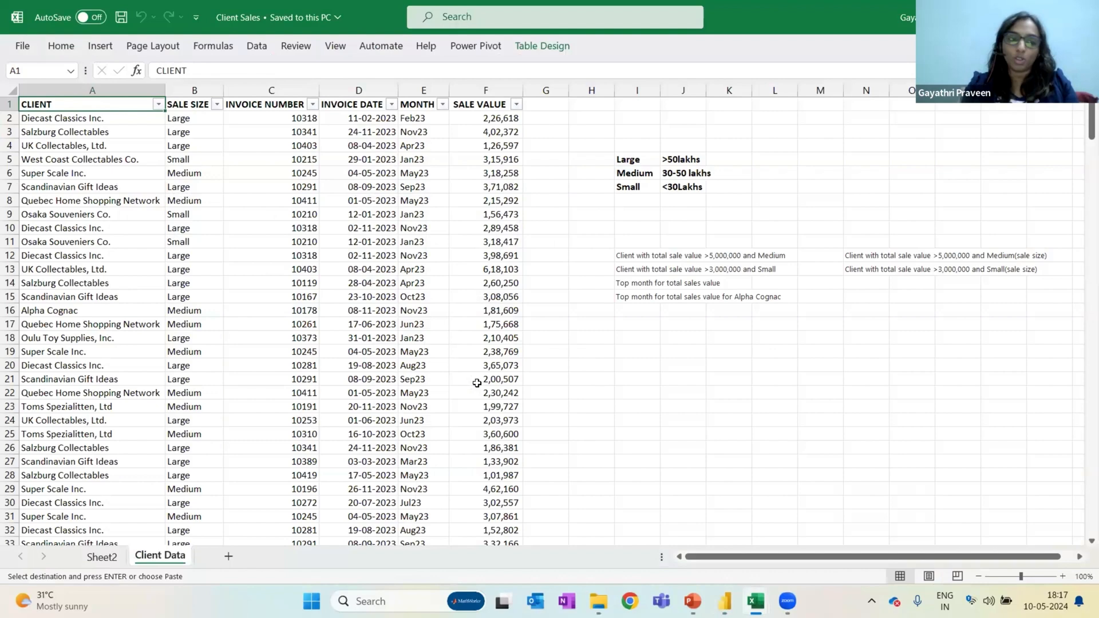
pyautogui.moveTo(535, 353)
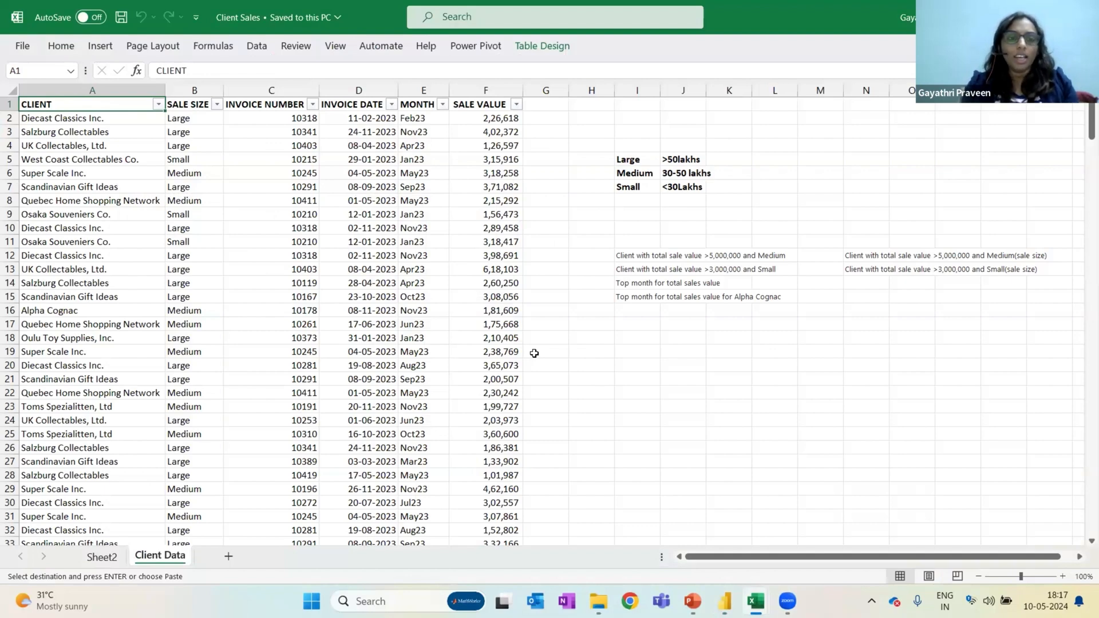
pyautogui.click(637, 132)
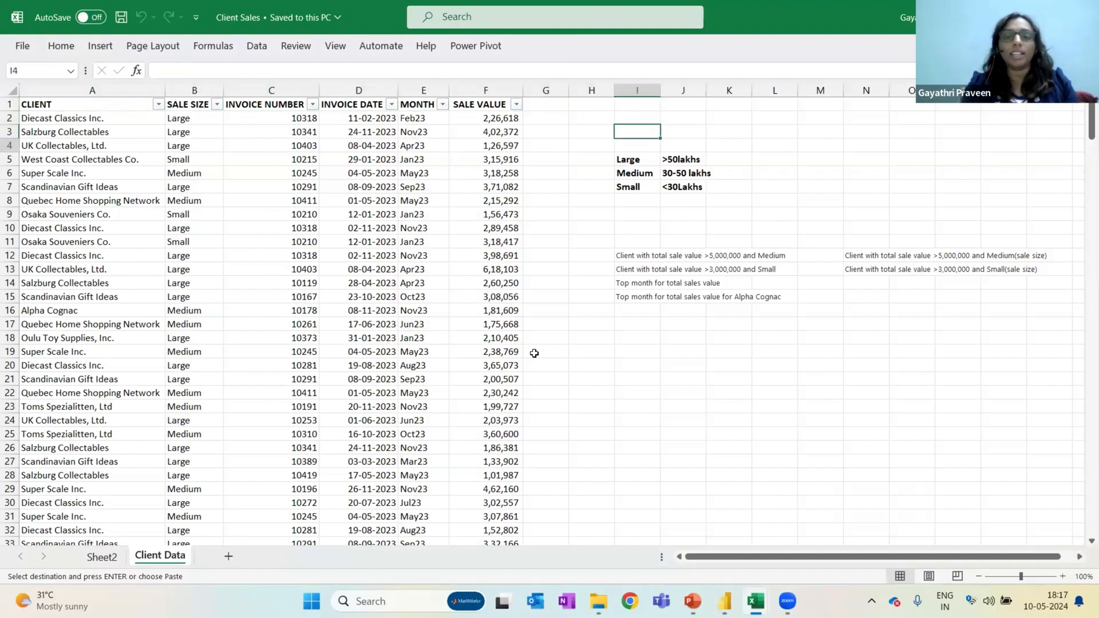
pyautogui.click(634, 173)
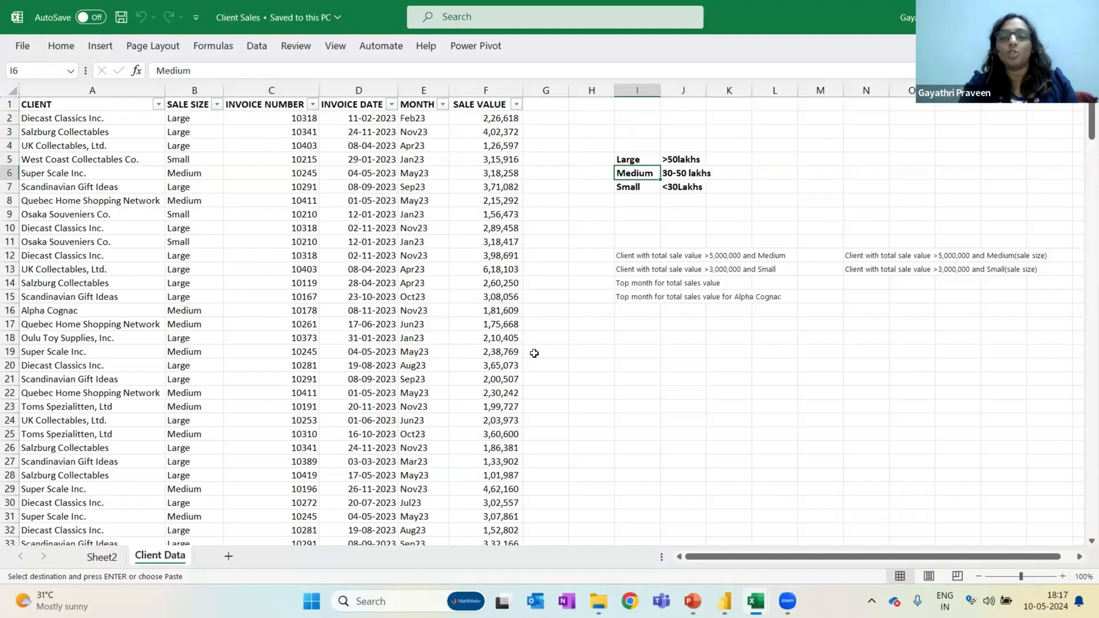
pyautogui.click(682, 160)
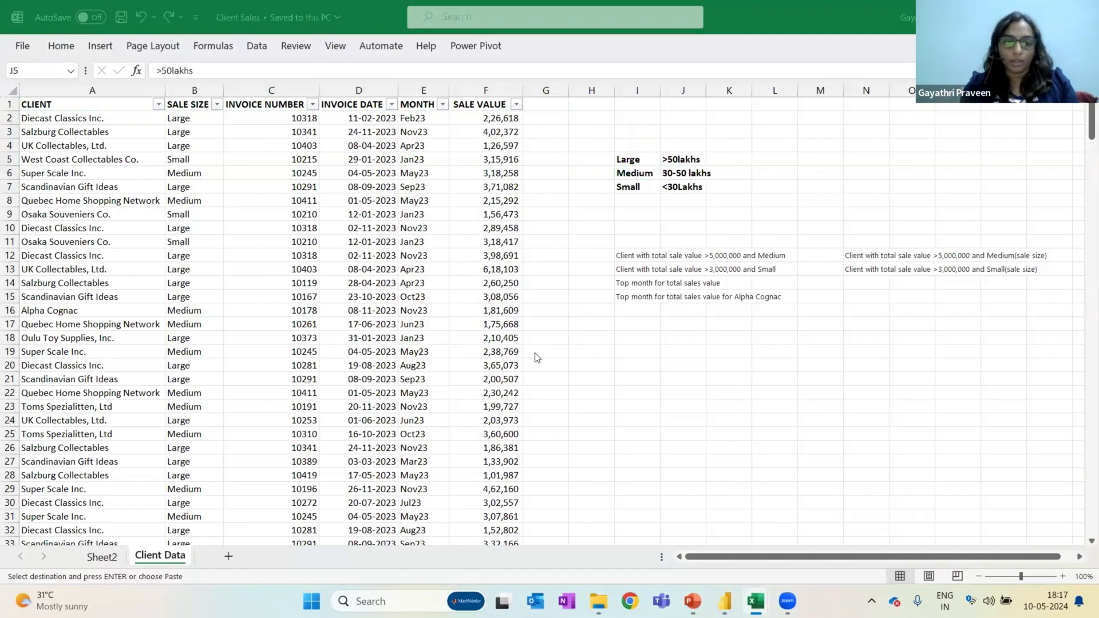
pyautogui.click(723, 601)
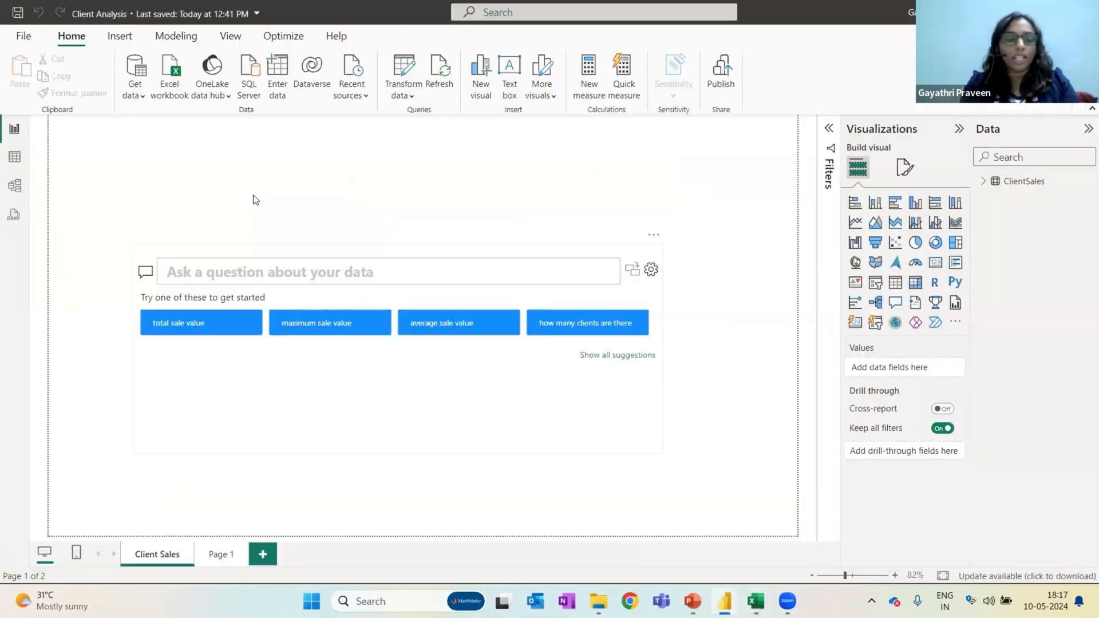
pyautogui.moveTo(326, 237)
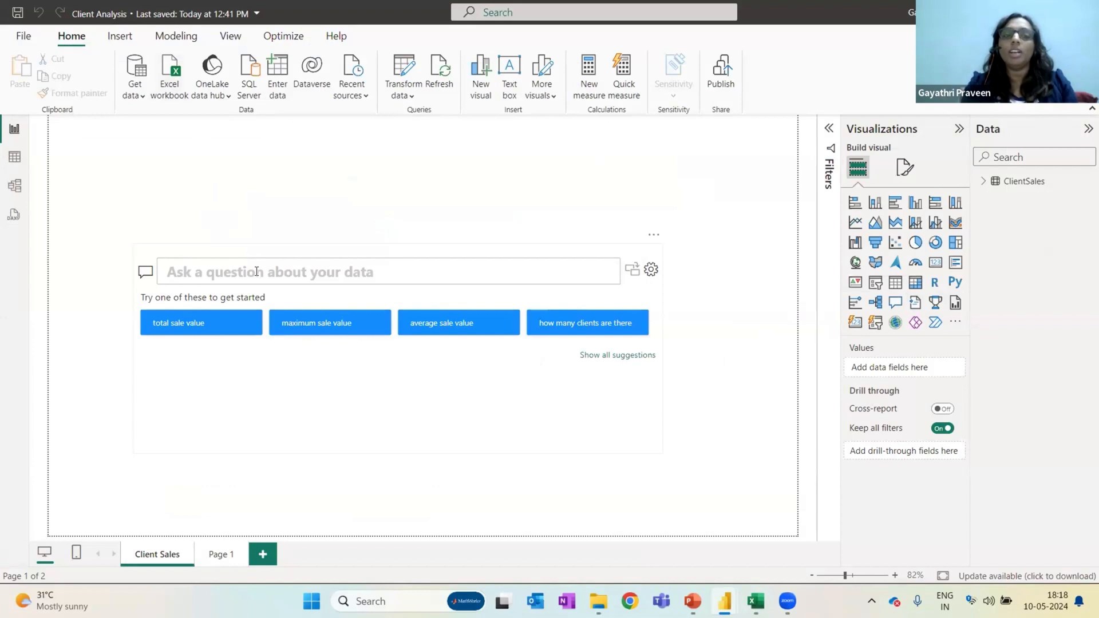
# - Ask the Q&A for Medium clients above 5,000,000, returning Toms Spezialitten, Ltd
pyautogui.click(755, 601)
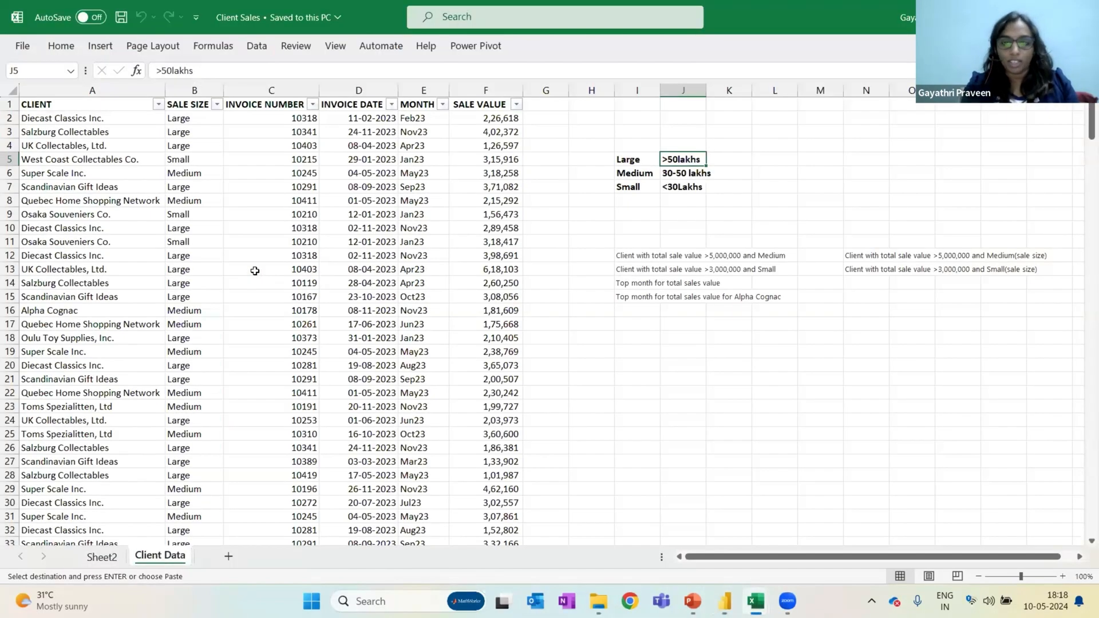
pyautogui.click(638, 255)
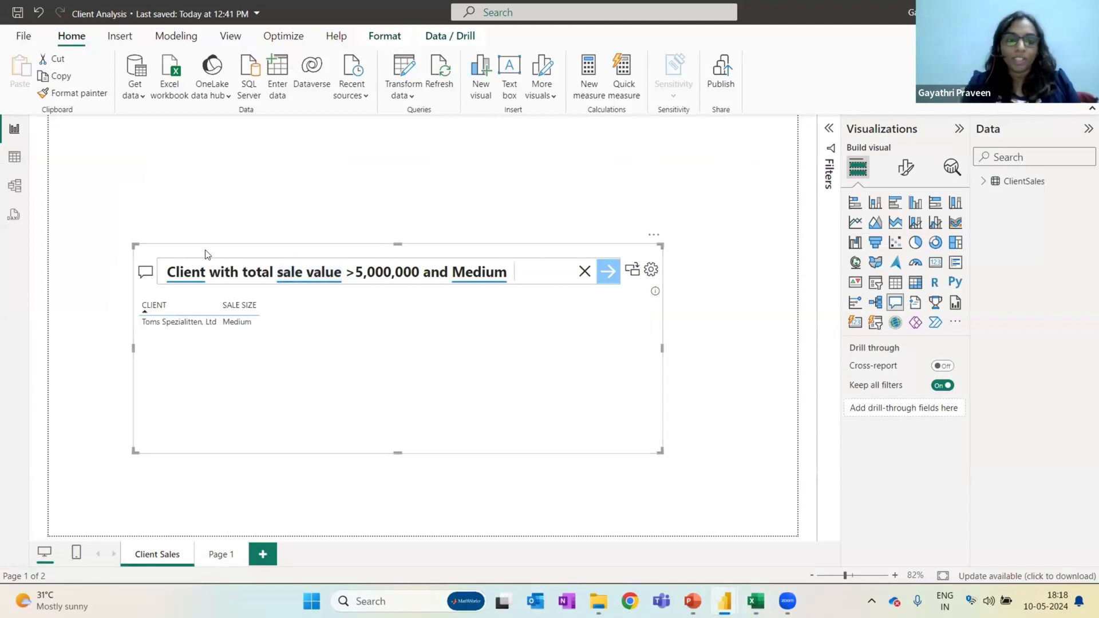
pyautogui.moveTo(239, 305)
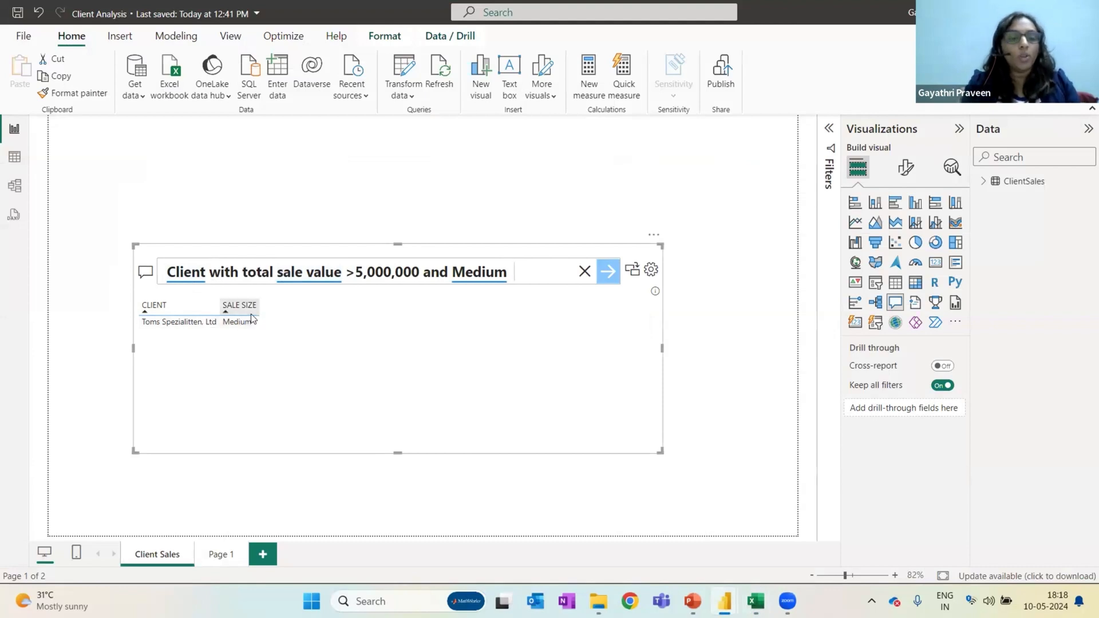
pyautogui.moveTo(470, 400)
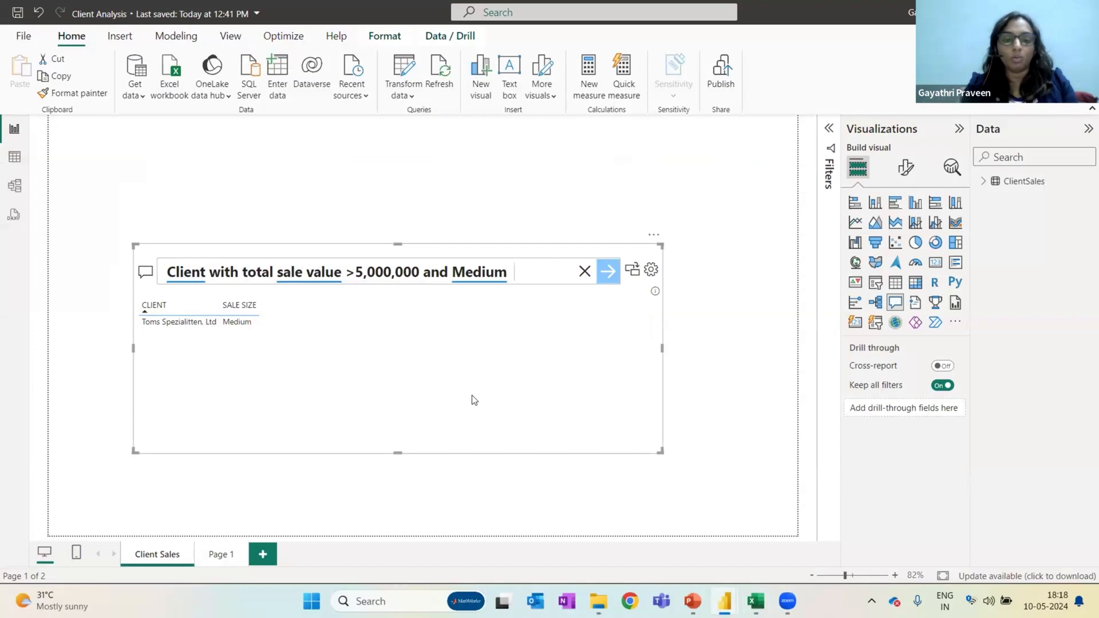
pyautogui.click(754, 602)
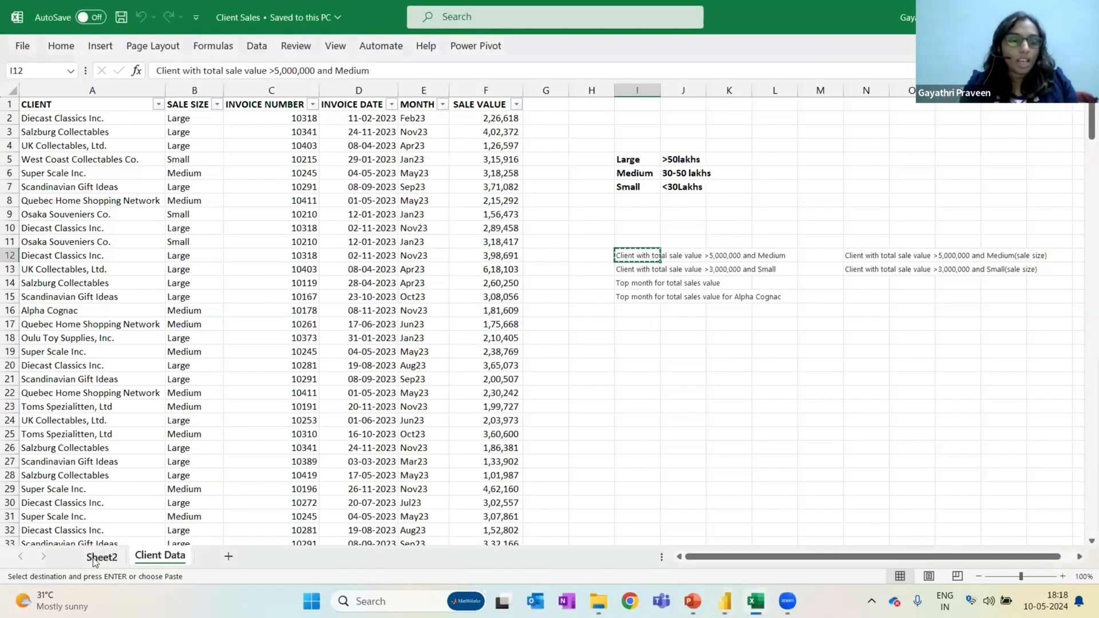
# - Check the Sheet2 pivot: Toms Spezialitten, Ltd is Medium with 52,15,942 total sales
pyautogui.click(102, 557)
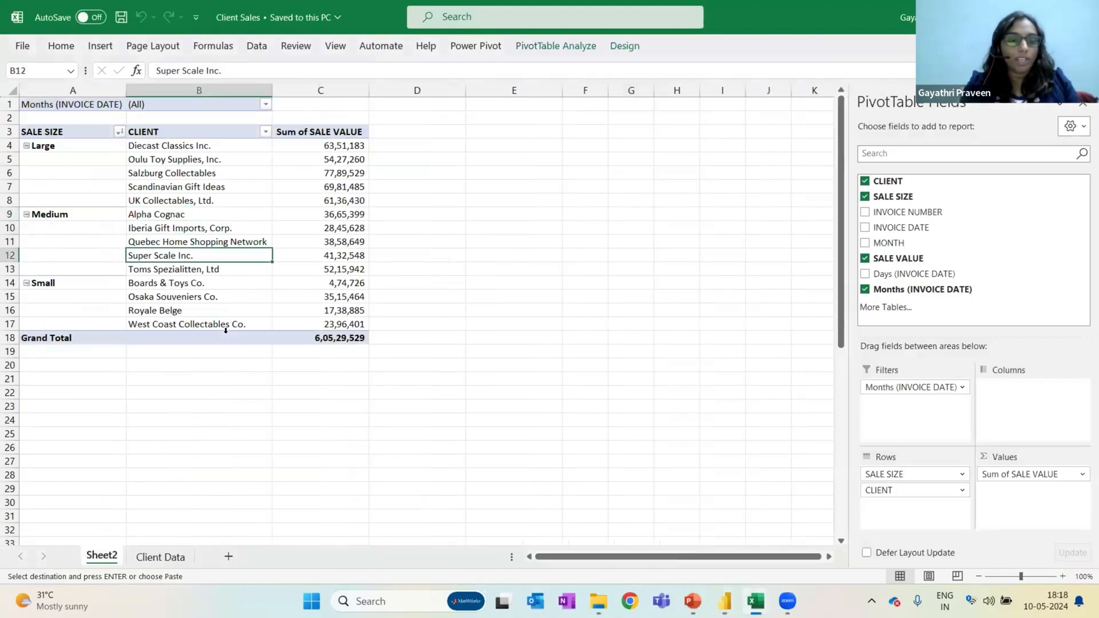
pyautogui.click(173, 268)
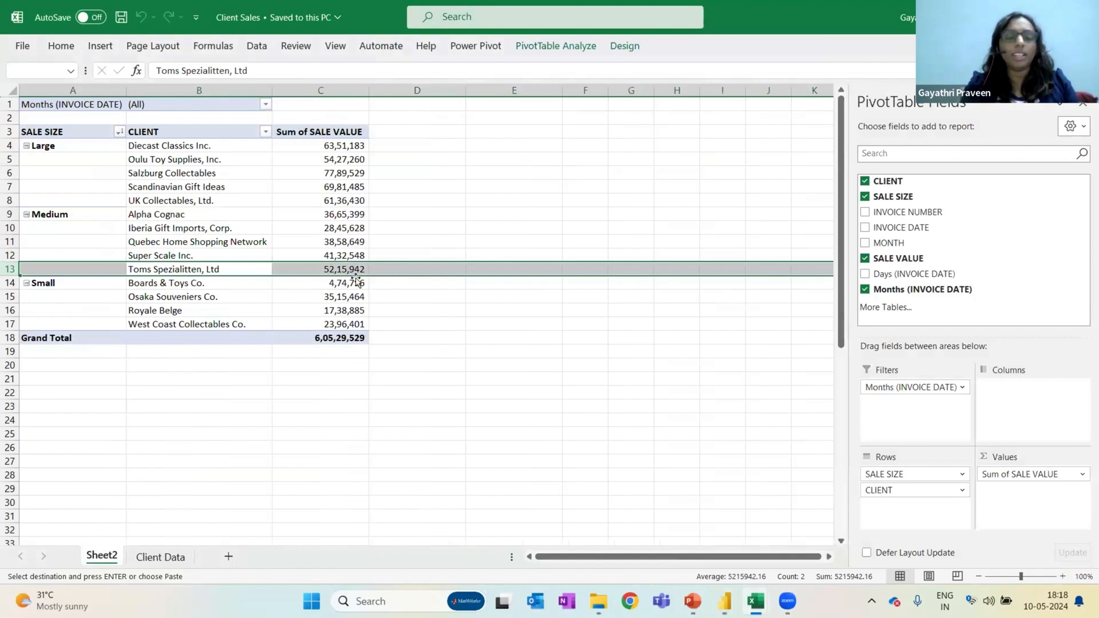